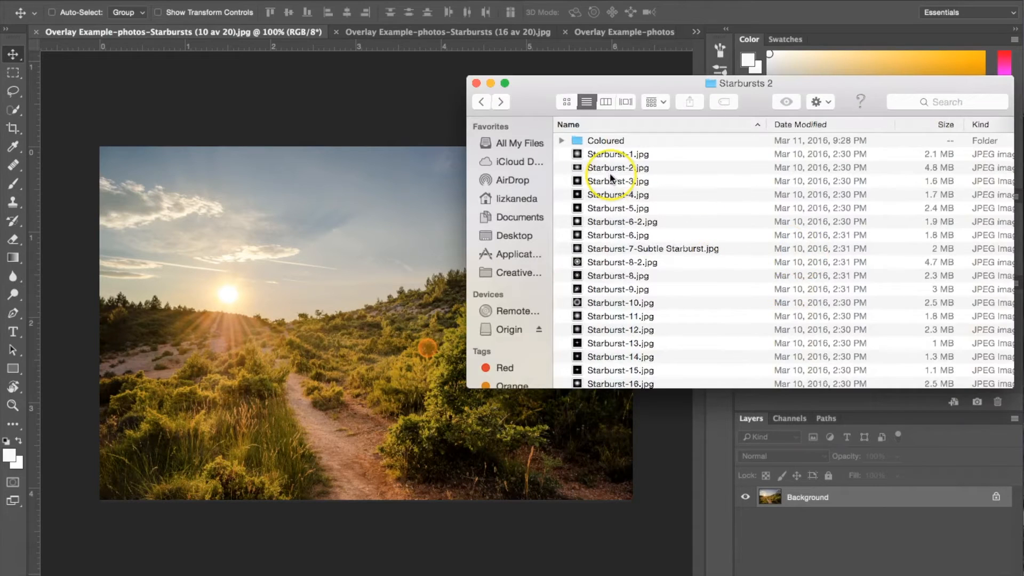
Browse the Coloured folder and place Starburst-12.jpg into the trail photo.
scroll("down", 3)
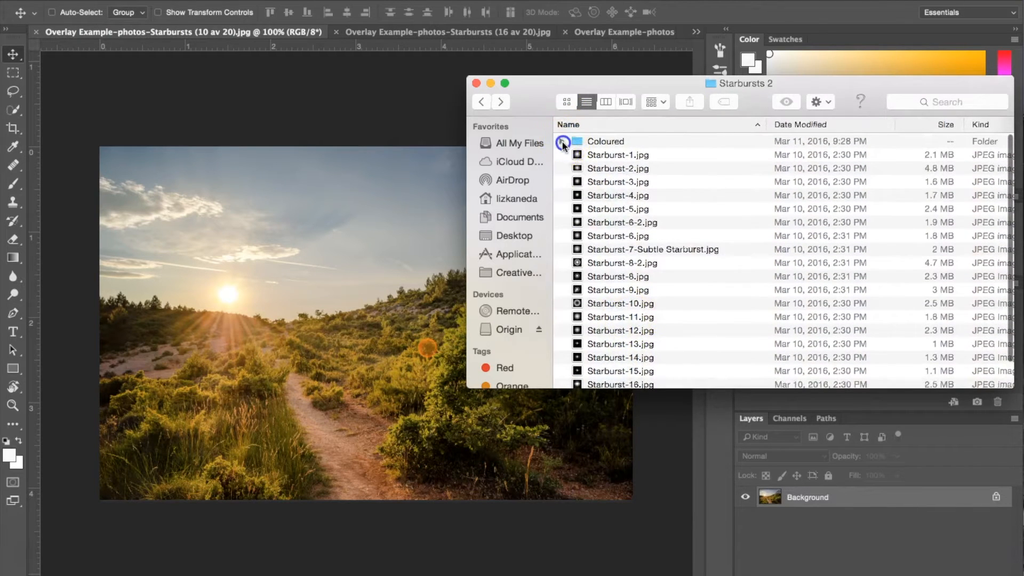
left_click(563, 140)
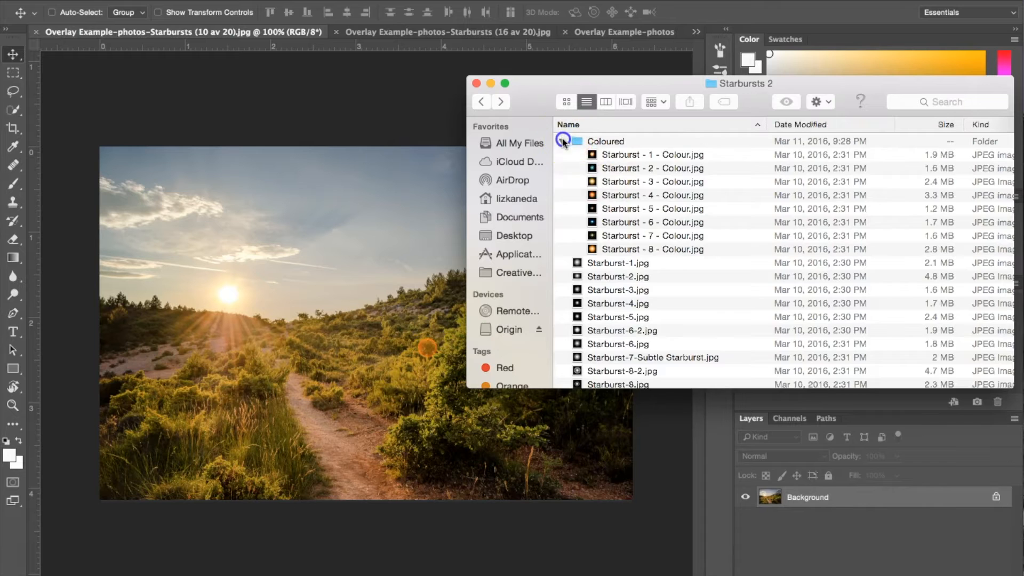
left_click(562, 141)
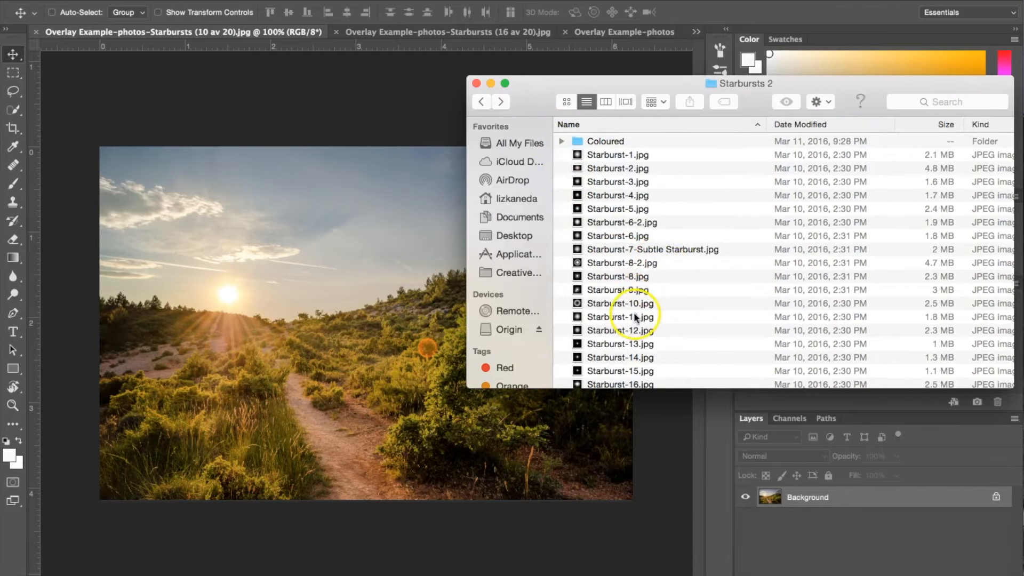
scroll("down", 3)
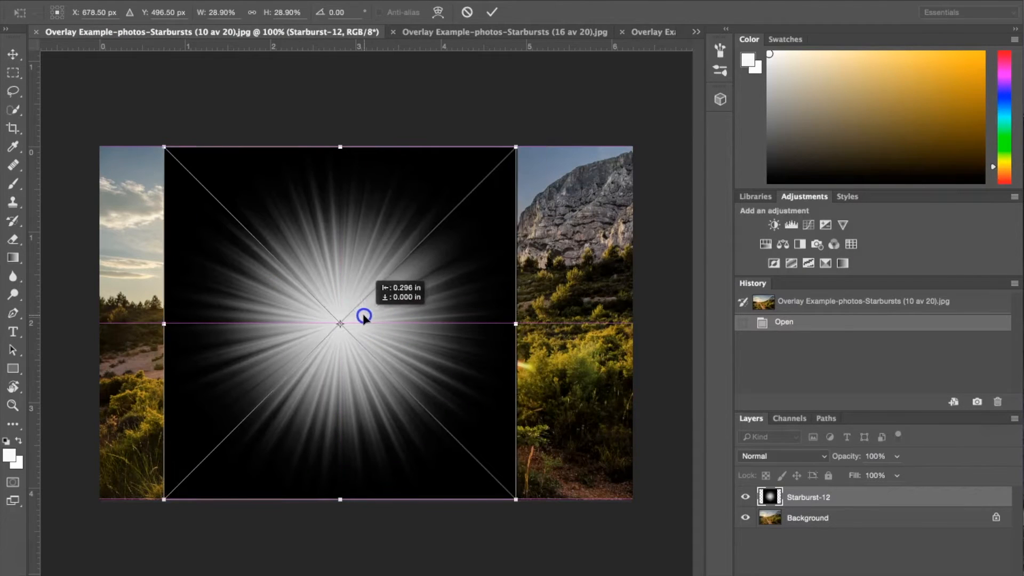
left_click_drag(365, 320, 382, 321)
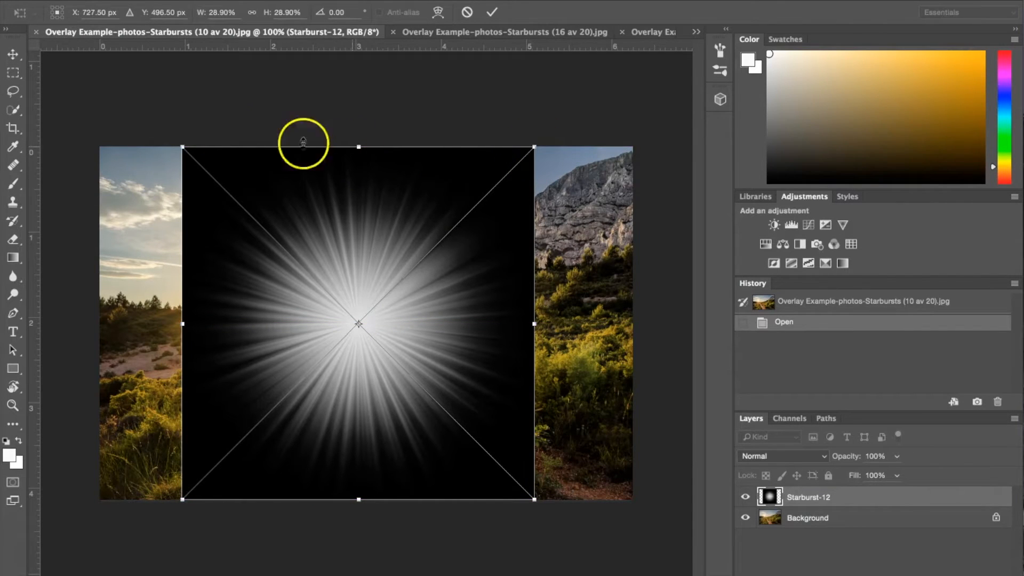
mouse_move(610, 340)
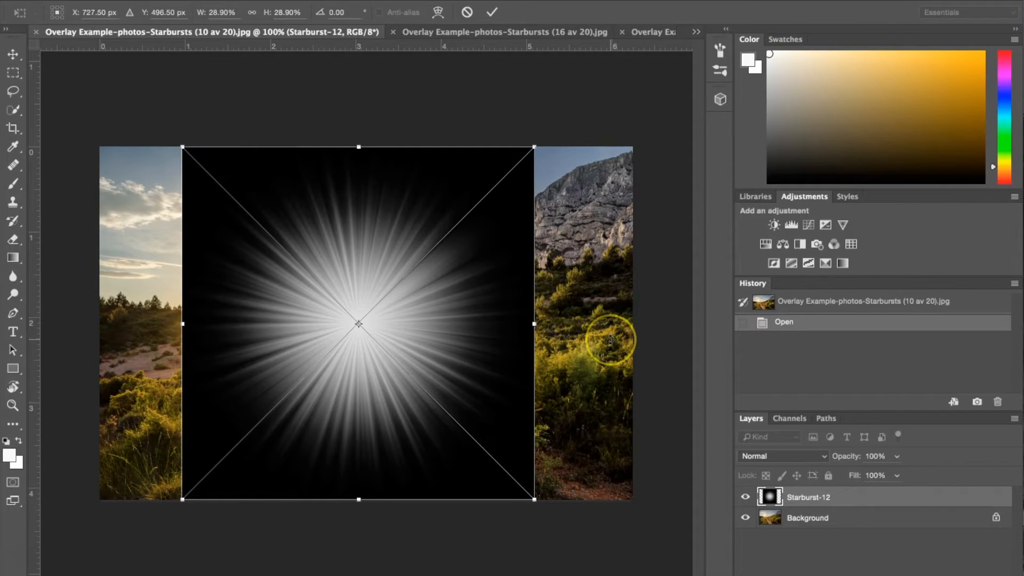
mouse_move(394, 169)
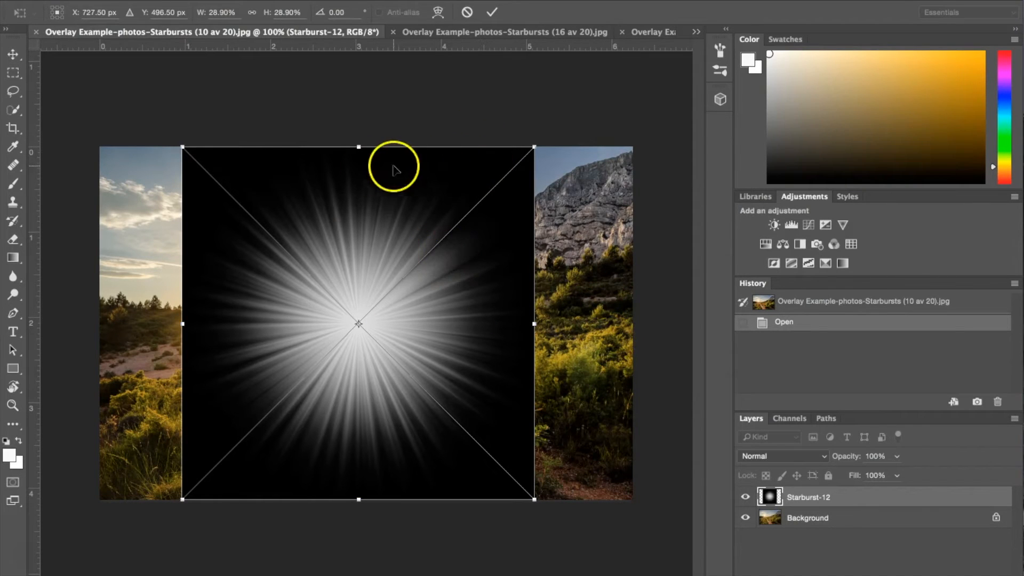
mouse_move(330, 204)
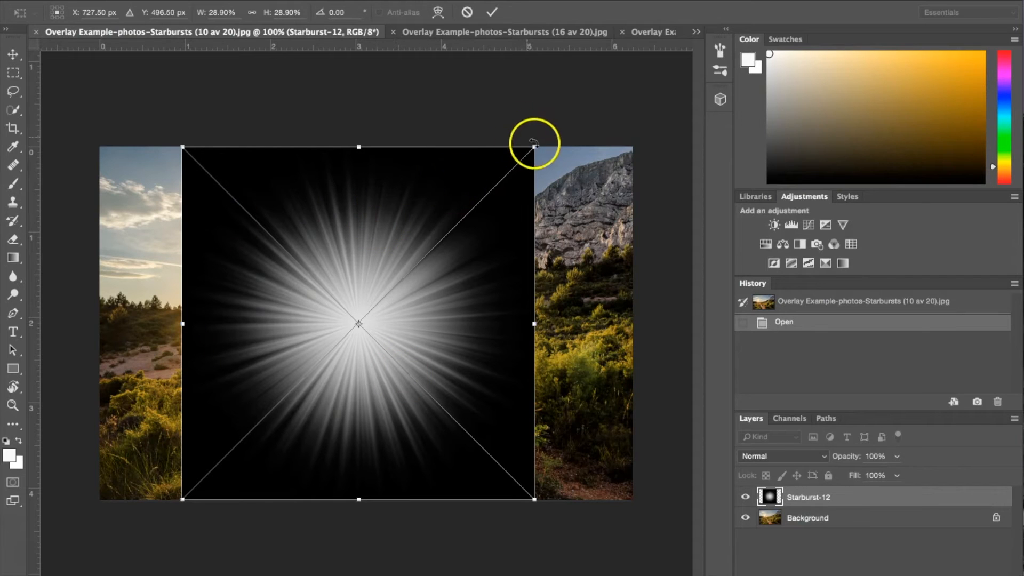
Shrink the starburst to about 22% and position it over the sun at upper left.
left_click_drag(534, 145, 531, 148)
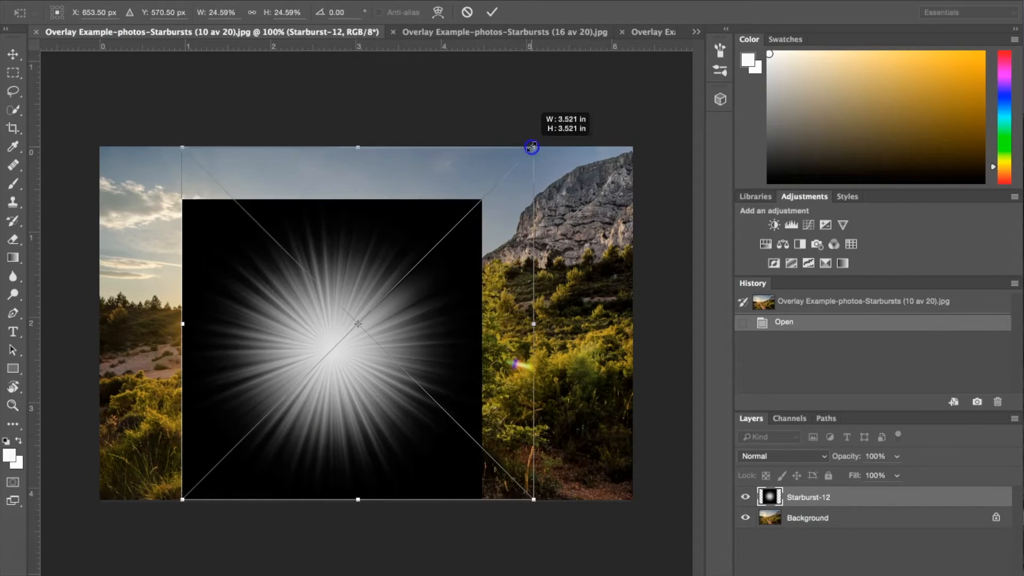
left_click_drag(531, 146, 448, 241)
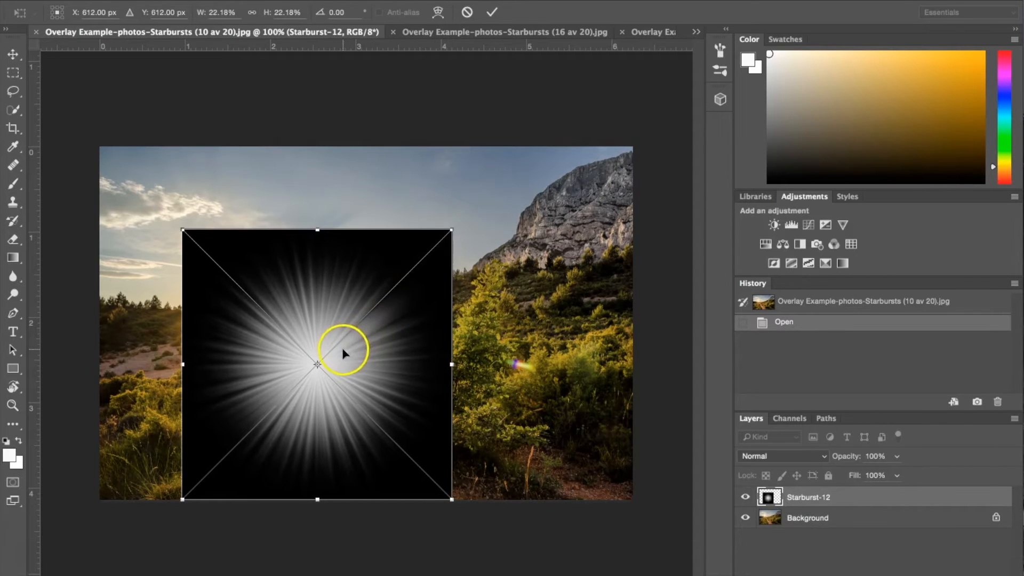
left_click_drag(317, 365, 490, 299)
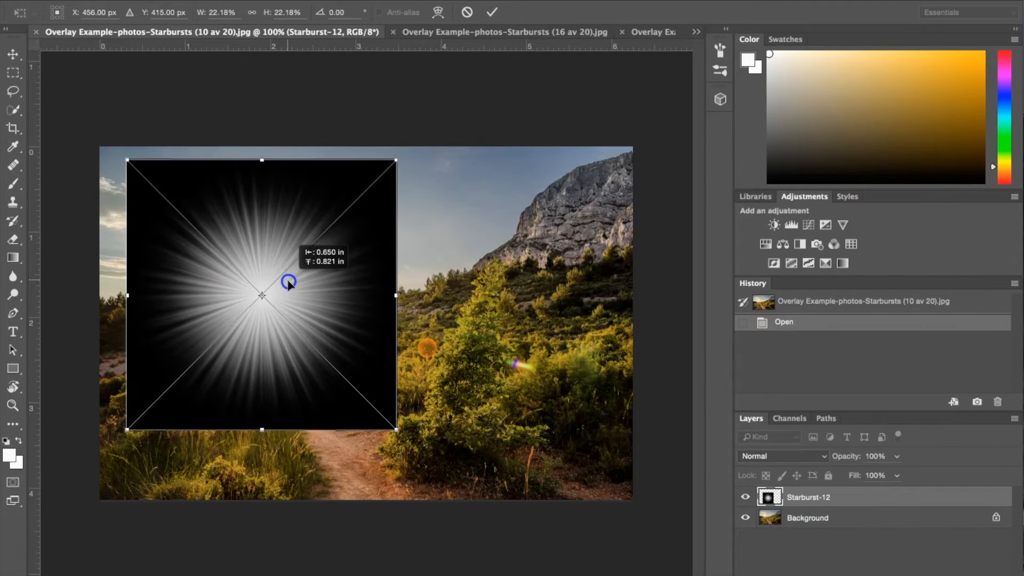
left_click_drag(288, 282, 290, 283)
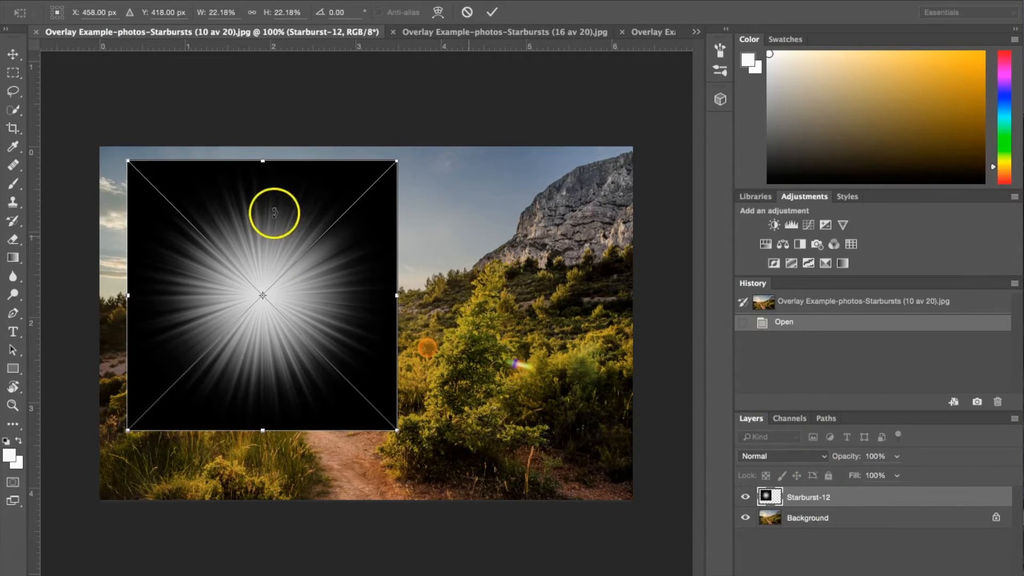
mouse_move(689, 447)
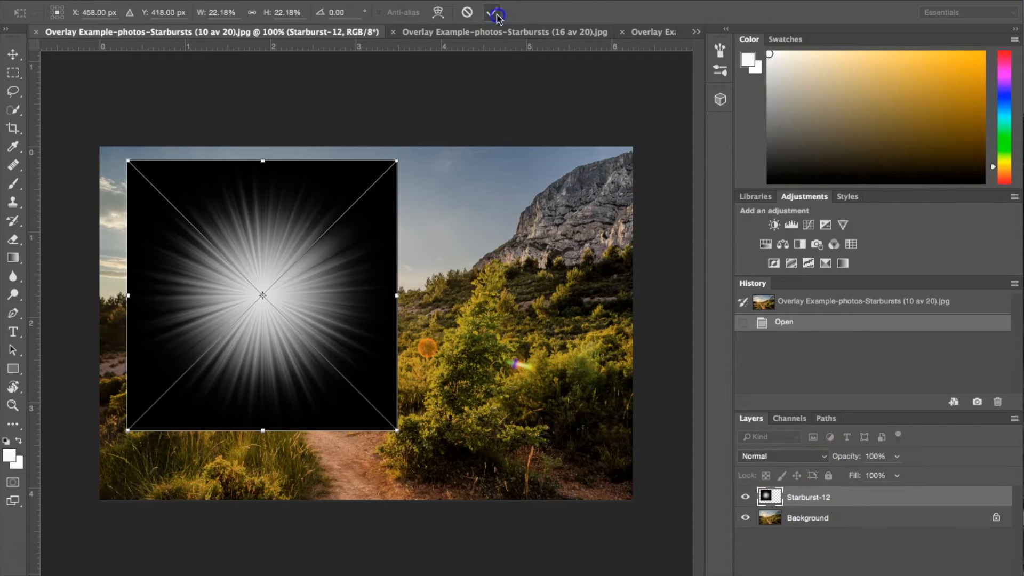
Commit the transform, blend Starburst-12 in Screen mode and centre its rays on the sun.
left_click(782, 455)
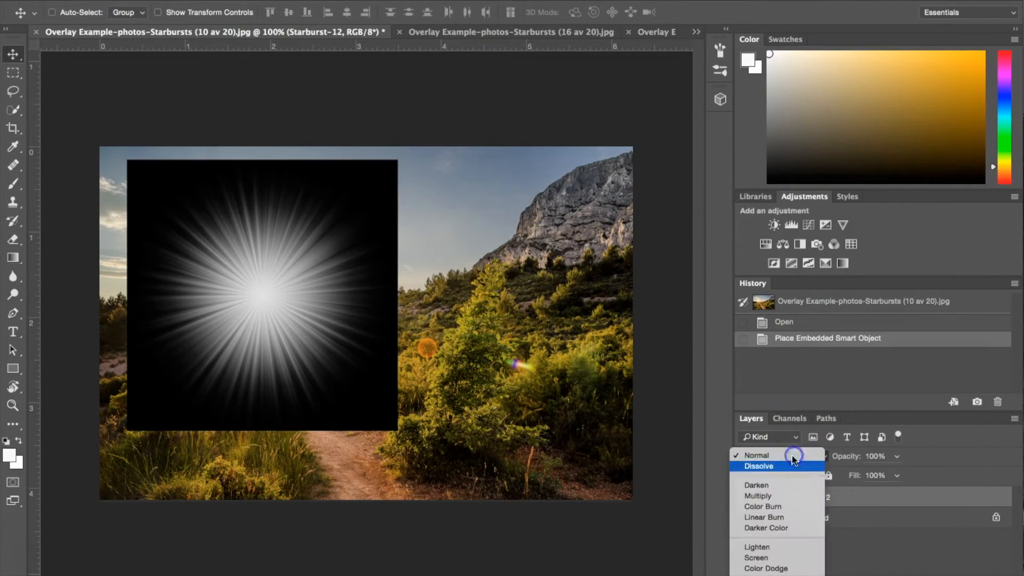
left_click(755, 556)
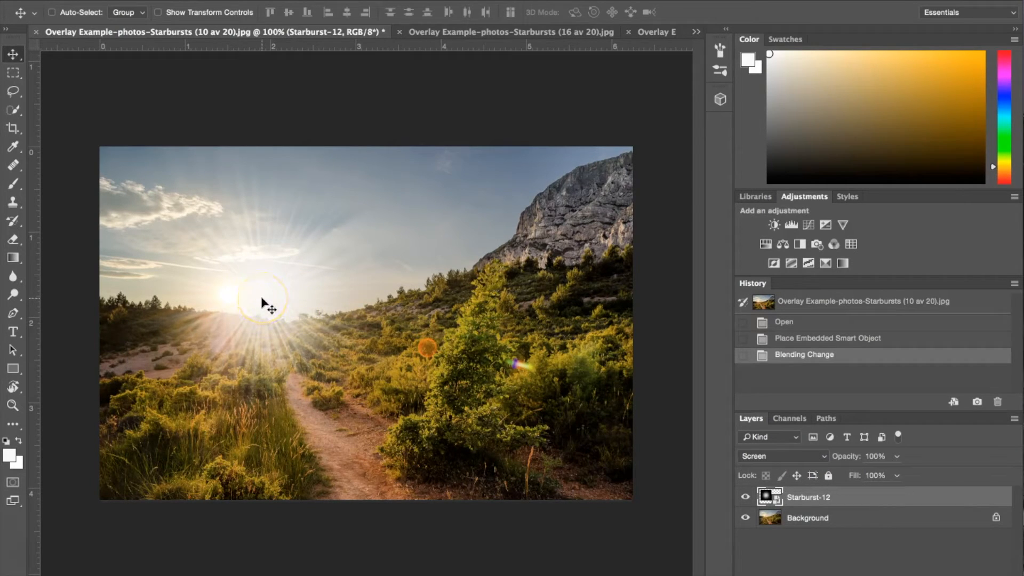
left_click_drag(268, 307, 242, 297)
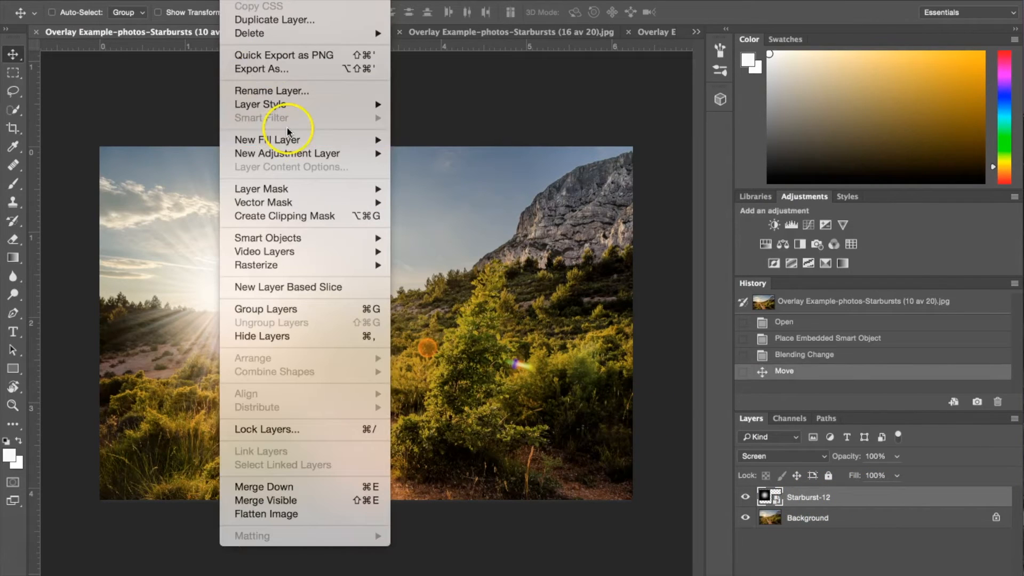
mouse_move(287, 153)
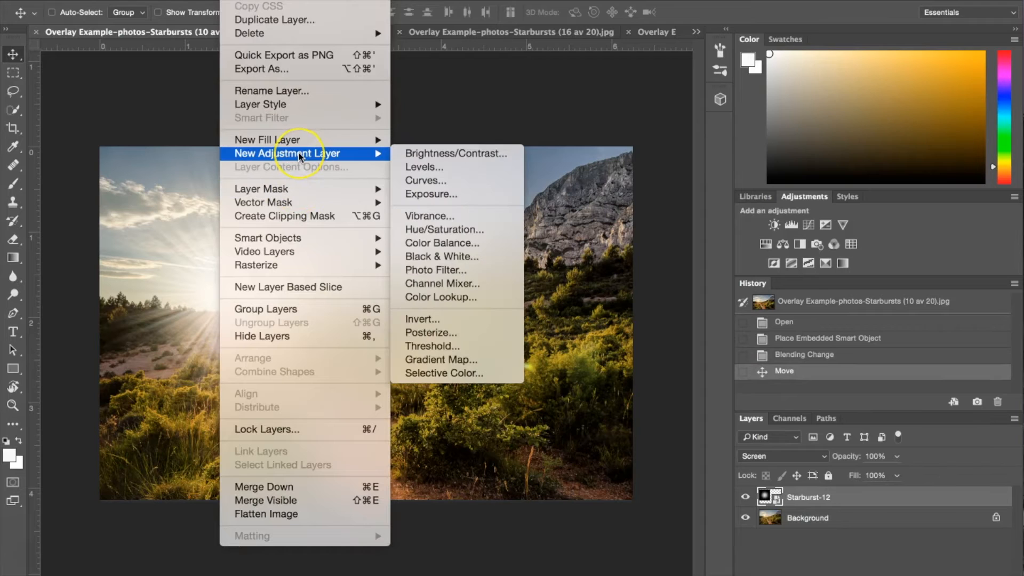
mouse_move(429, 216)
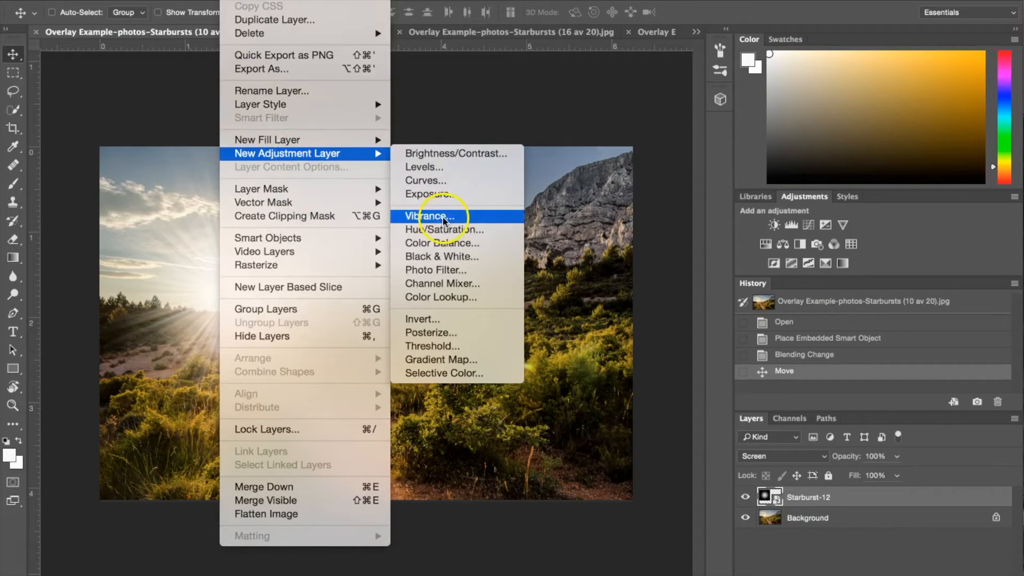
Add a default Hue/Saturation adjustment layer above Starburst-12.
left_click(445, 230)
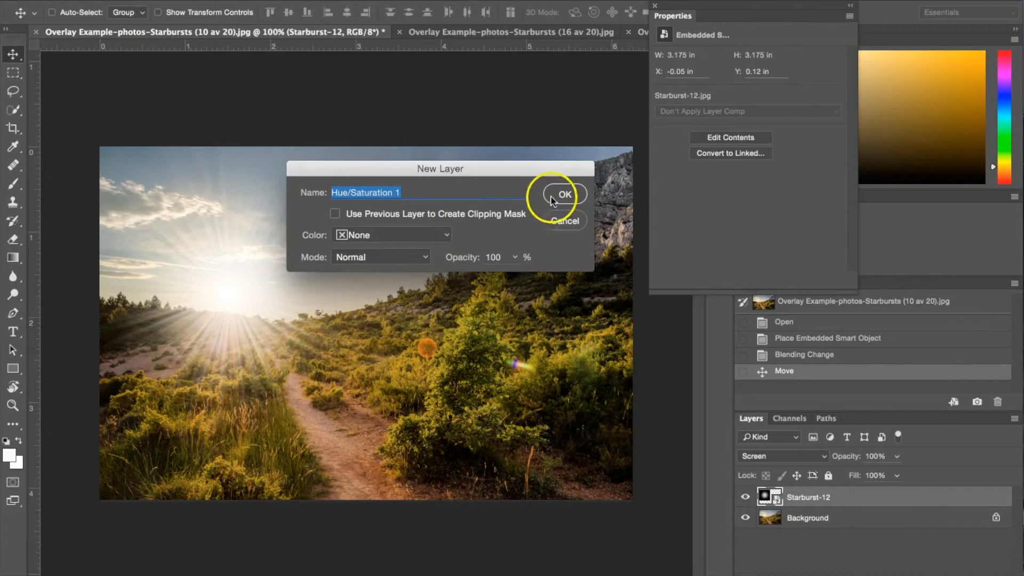
left_click(565, 194)
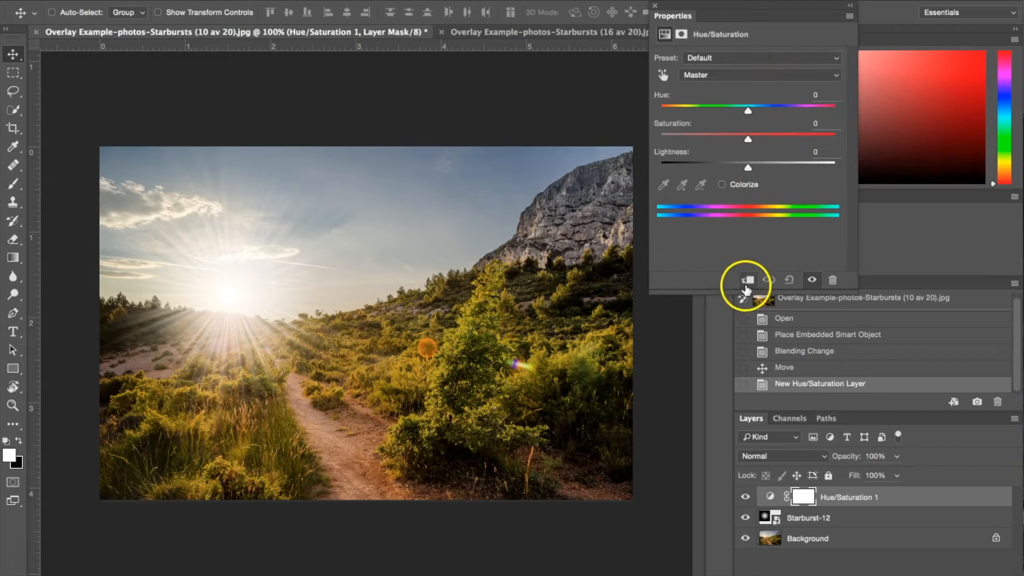
Clip the Hue/Saturation to the starburst and colorize it warm orange at hue 32, saturation 51.
left_click(748, 279)
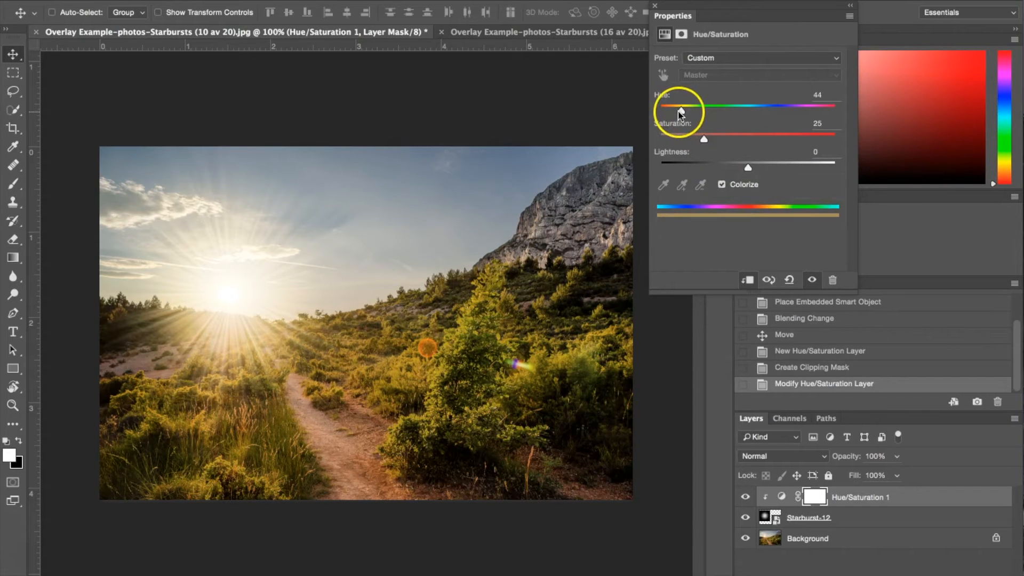
left_click_drag(682, 107, 676, 107)
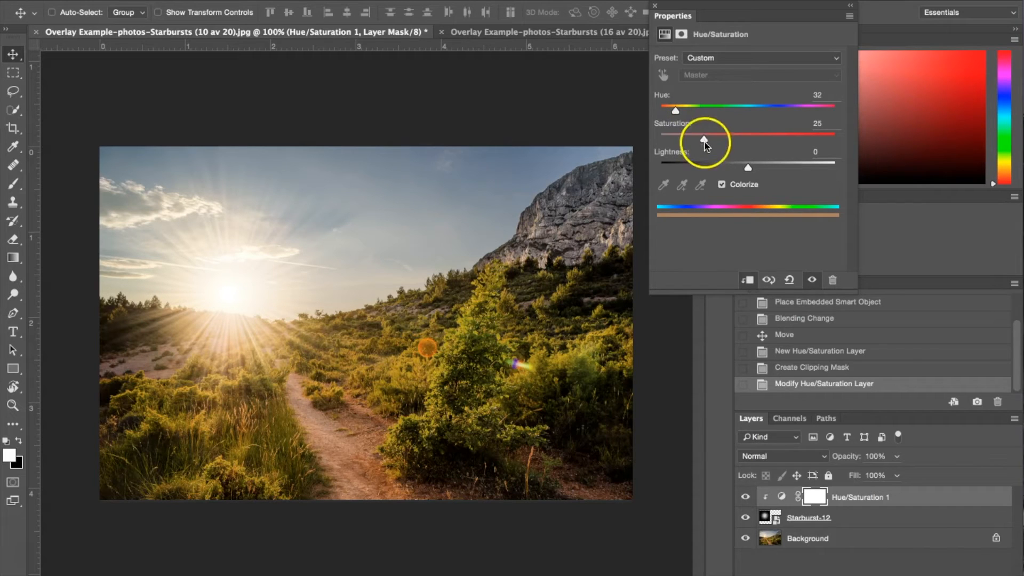
left_click_drag(675, 137, 730, 138)
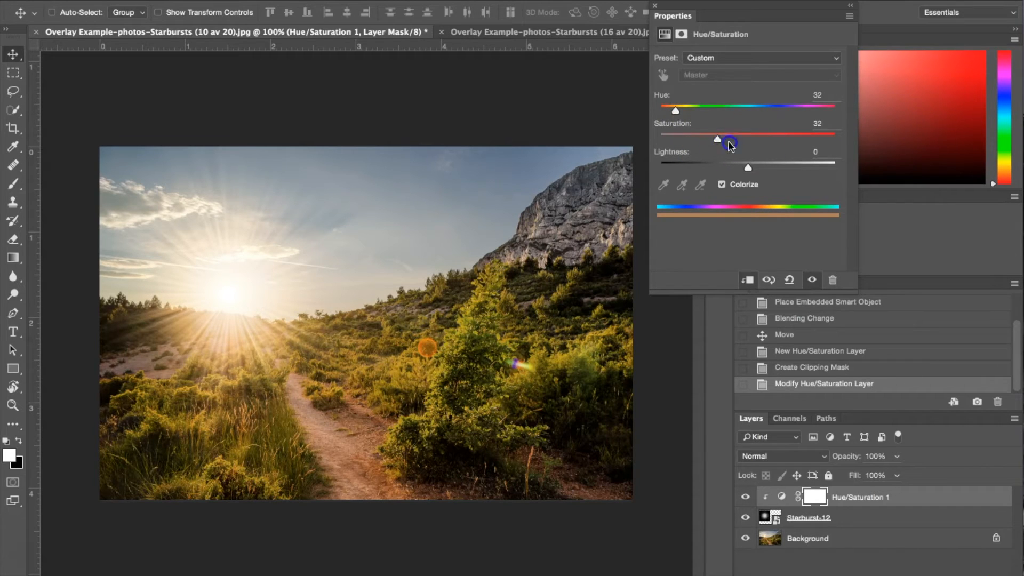
left_click_drag(717, 139, 804, 135)
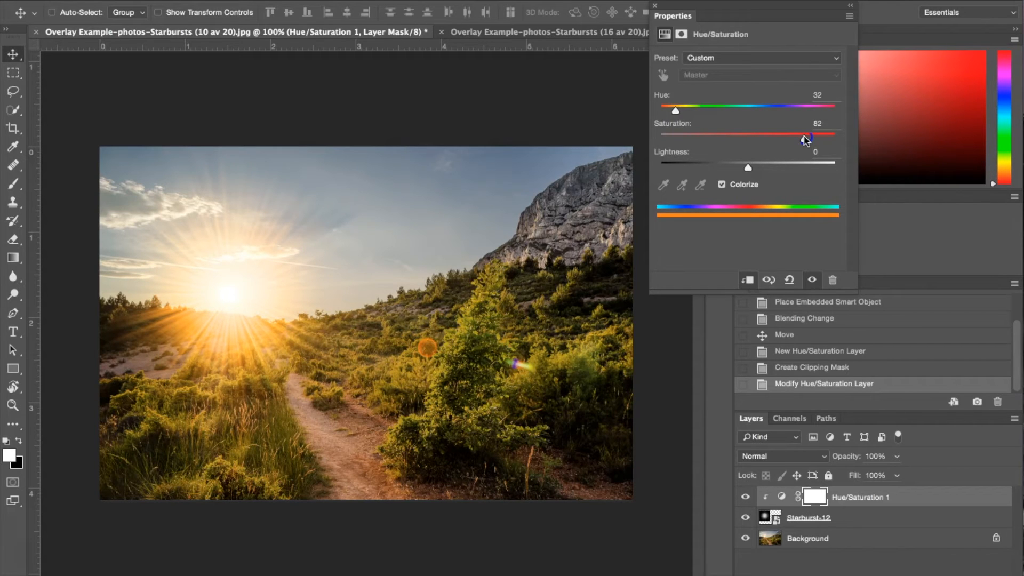
left_click_drag(803, 135, 747, 138)
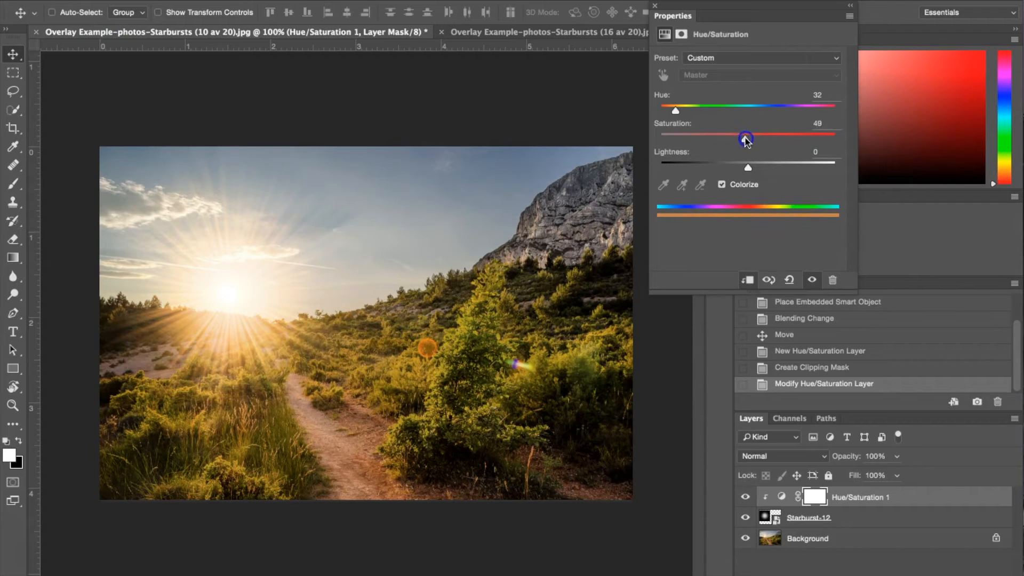
left_click_drag(747, 138, 750, 137)
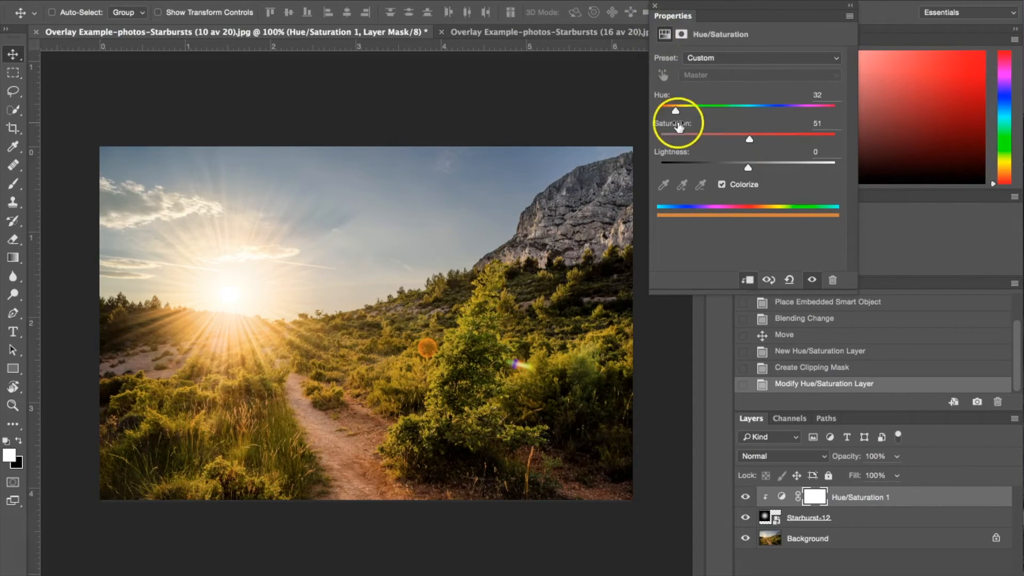
left_click(654, 6)
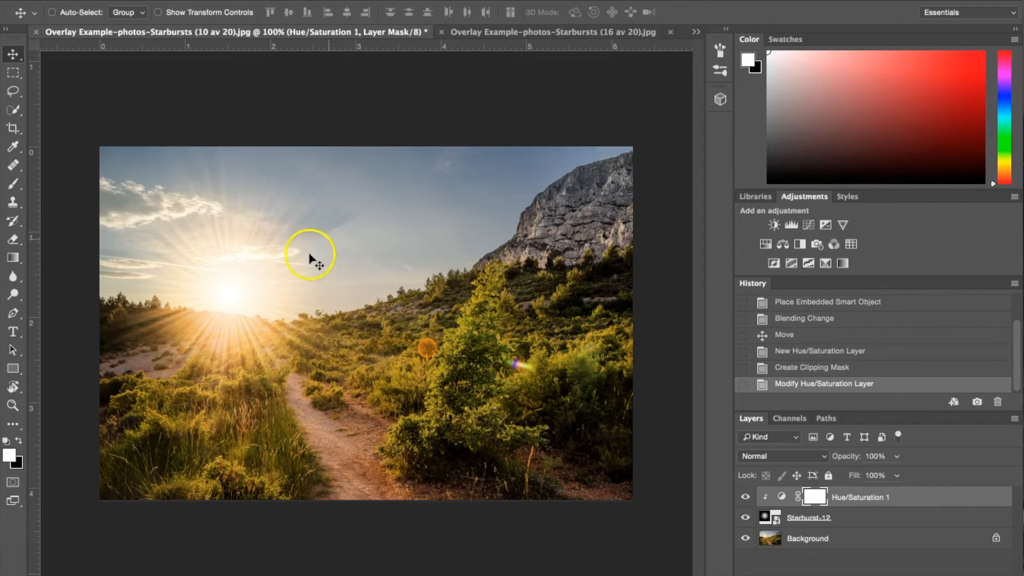
Nudge Starburst-12 closer over the sun and toggle its visibility to compare the effect.
left_click(808, 517)
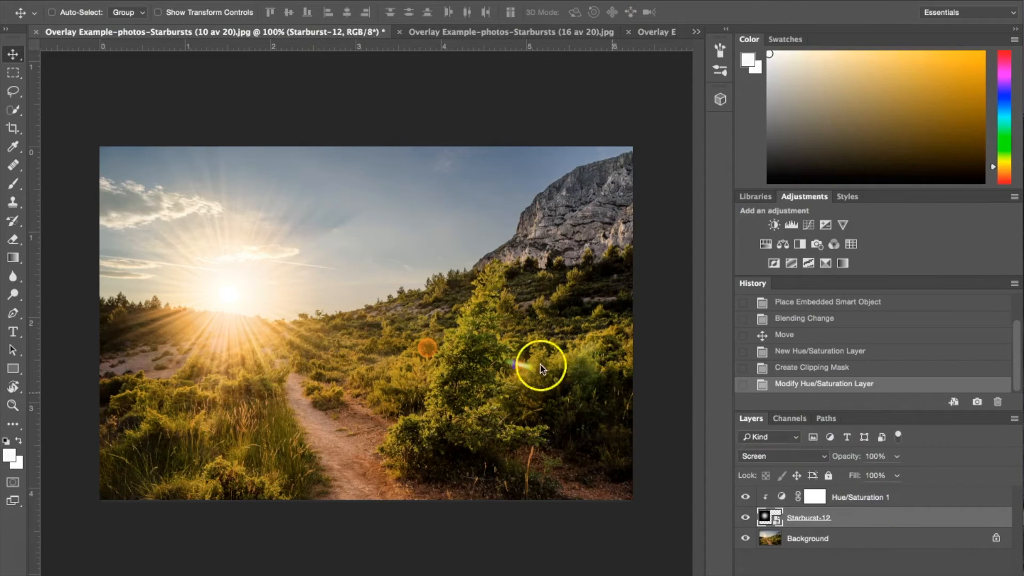
left_click_drag(539, 366, 220, 292)
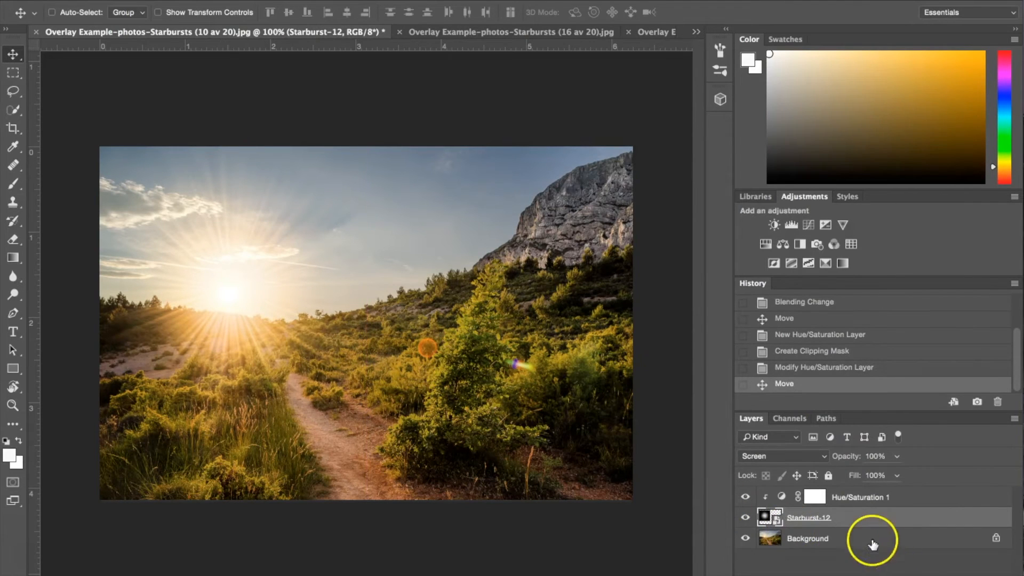
left_click(807, 537)
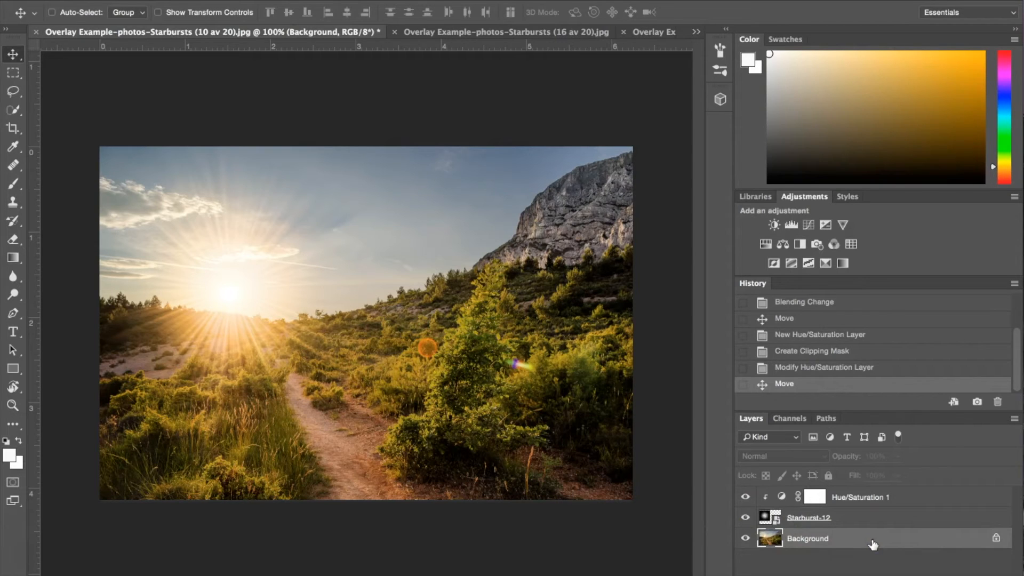
left_click(746, 517)
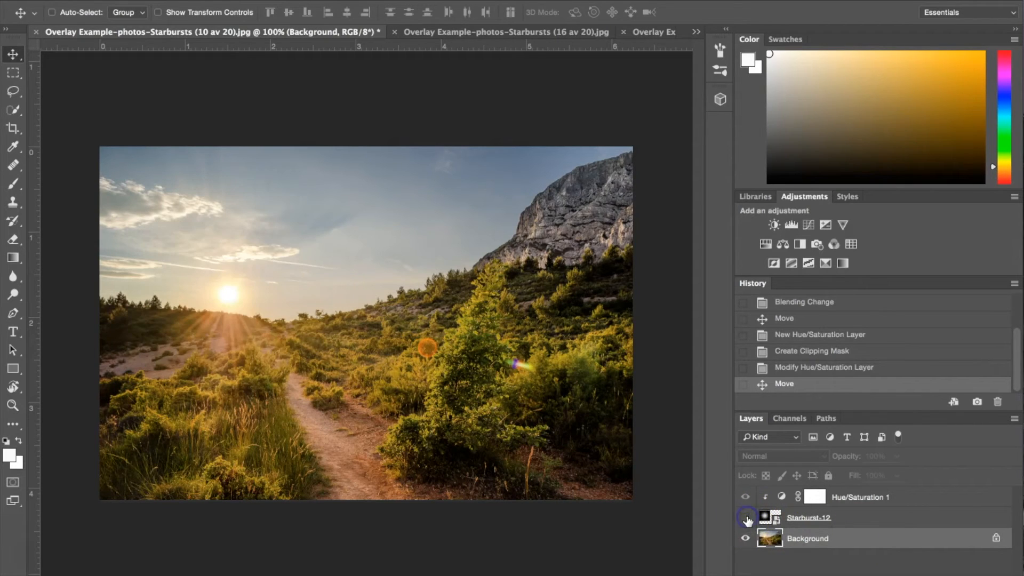
left_click(746, 517)
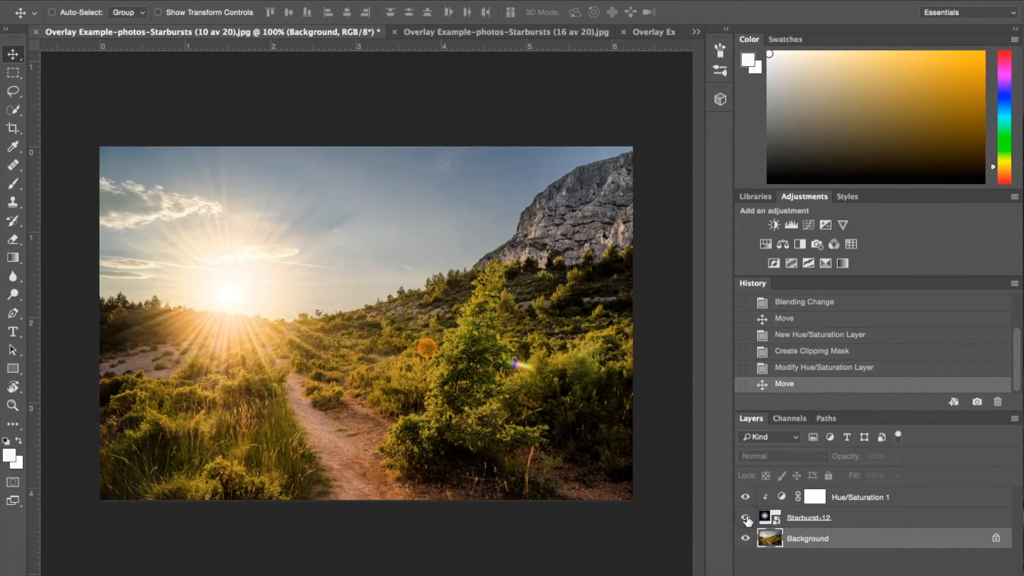
mouse_move(746, 519)
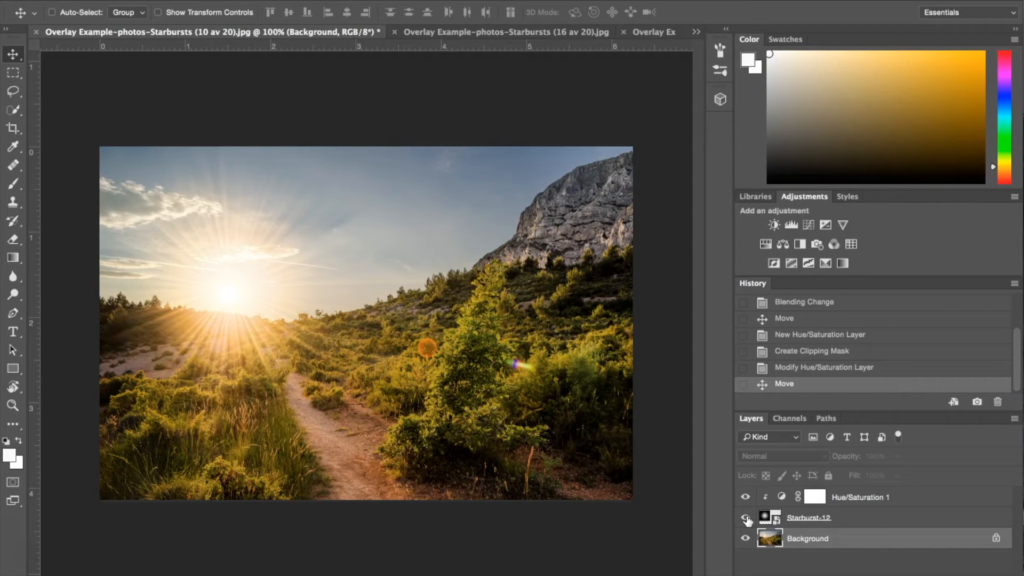
left_click(502, 31)
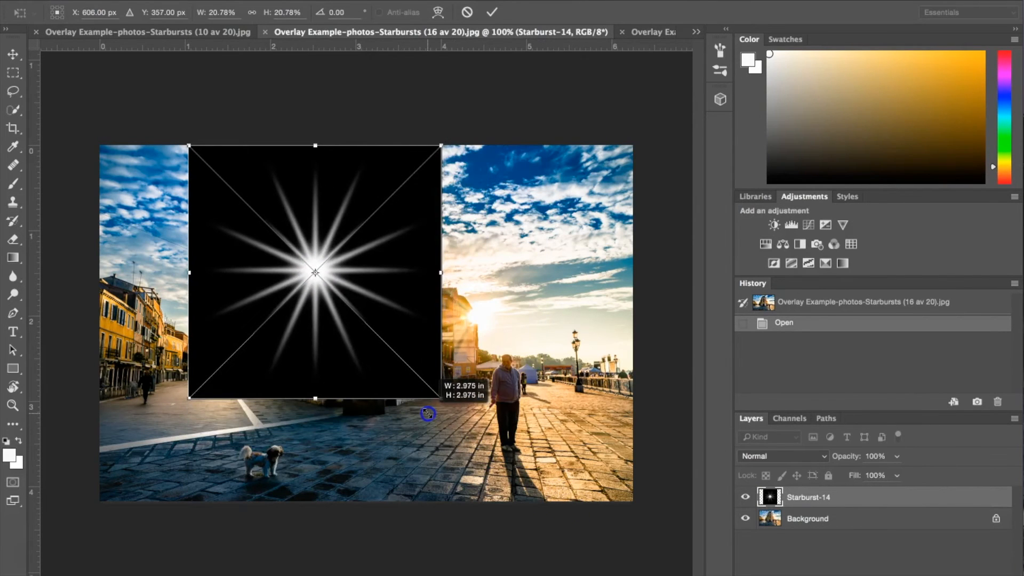
Shrink Starburst-14 to about 16%, blend it in Screen mode and centre it over the sun.
left_click_drag(428, 413, 382, 353)
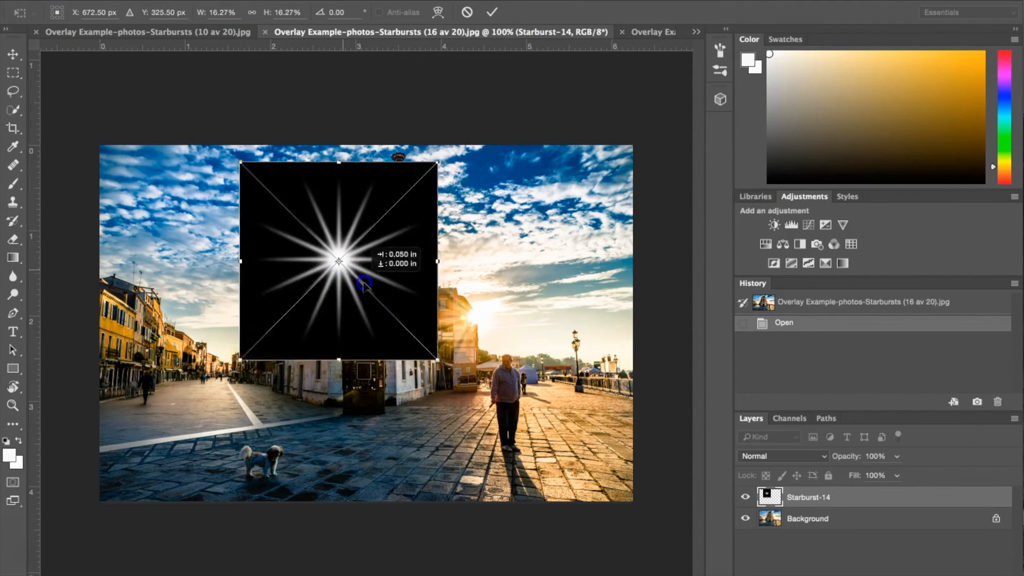
left_click_drag(338, 261, 475, 311)
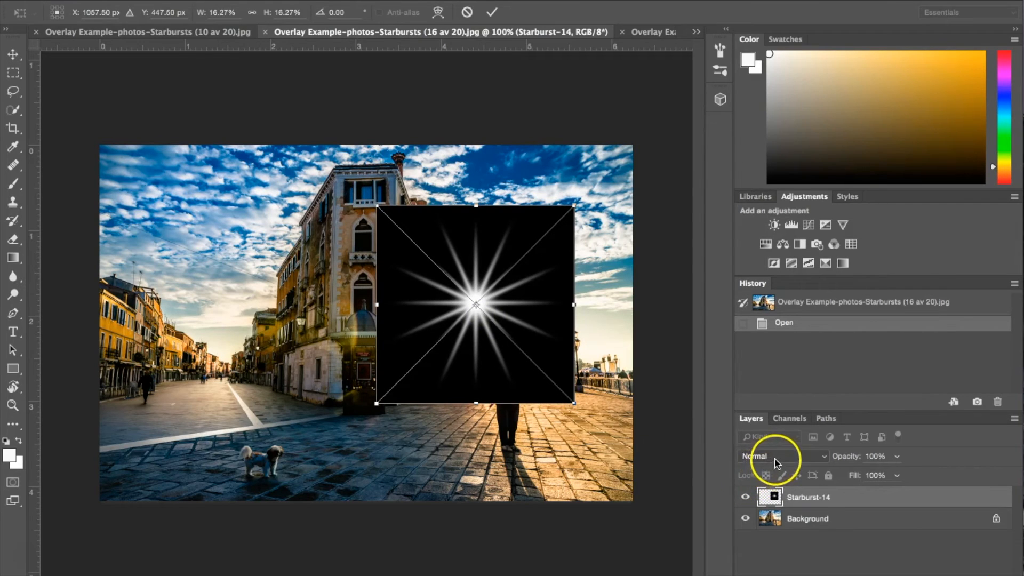
left_click(781, 456)
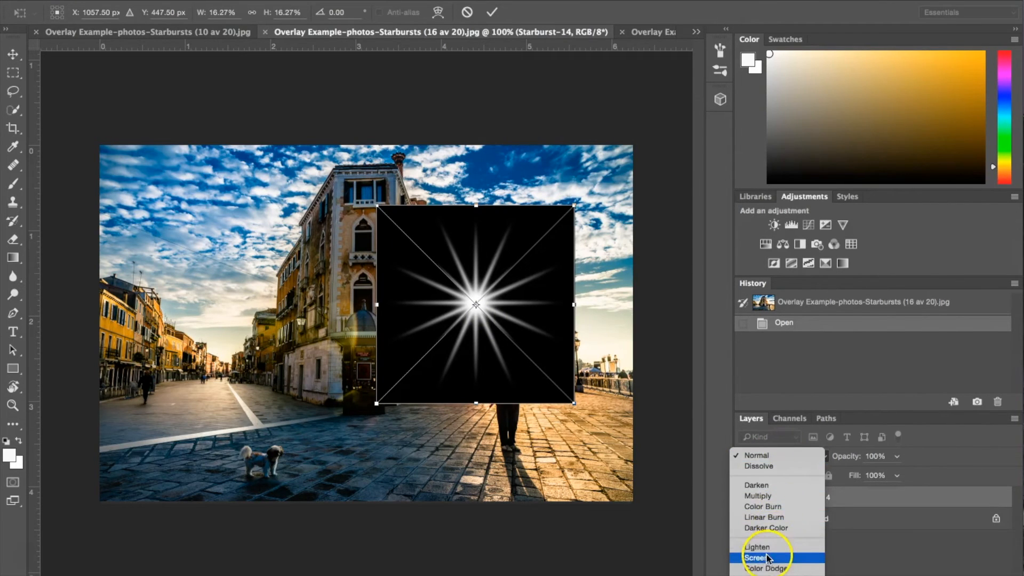
left_click(756, 558)
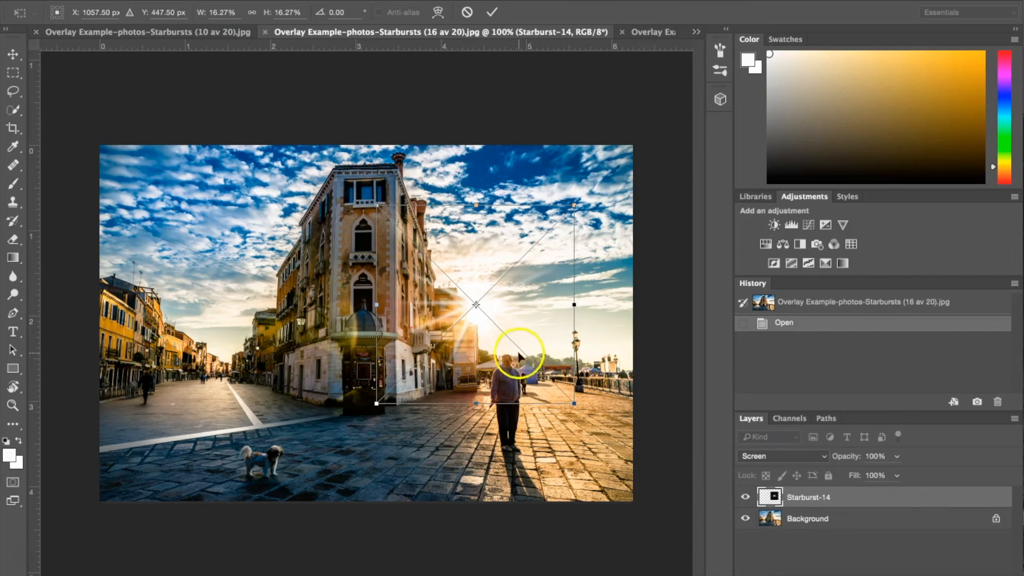
left_click_drag(519, 353, 484, 324)
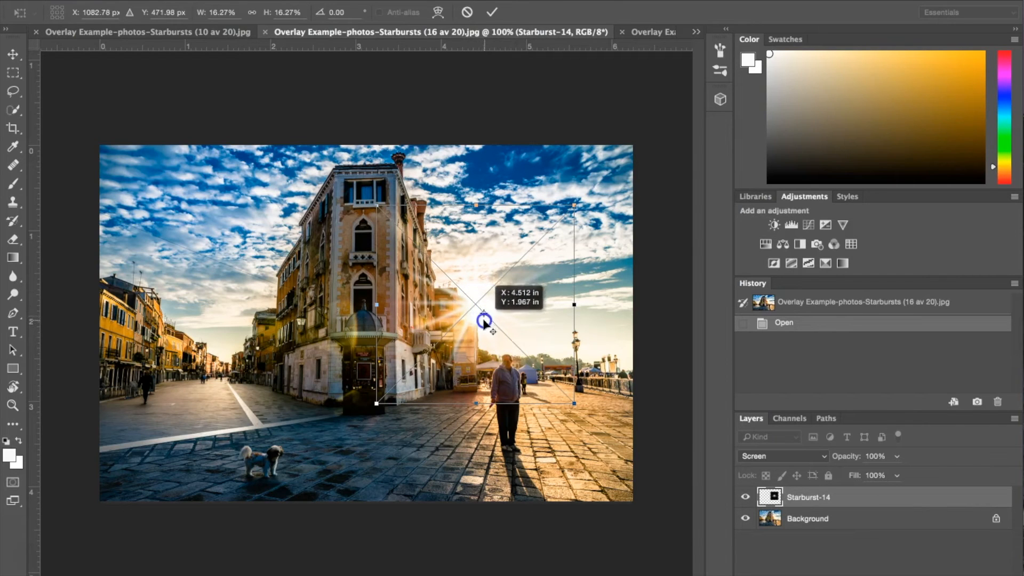
left_click_drag(483, 323, 480, 317)
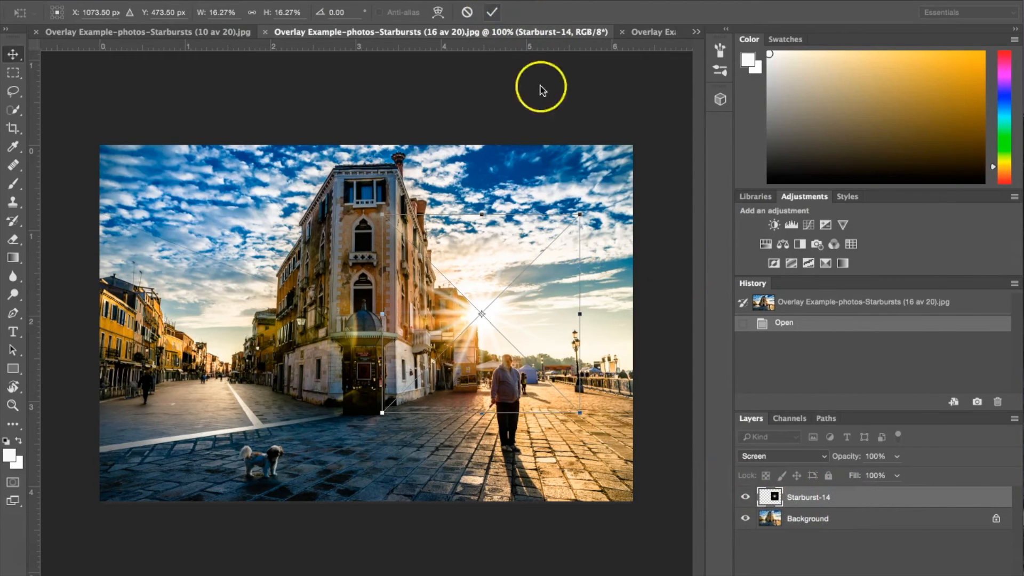
Commit the placement and colorize the starburst with a clipped Hue/Saturation at hue 50, saturation 38.
left_click(492, 12)
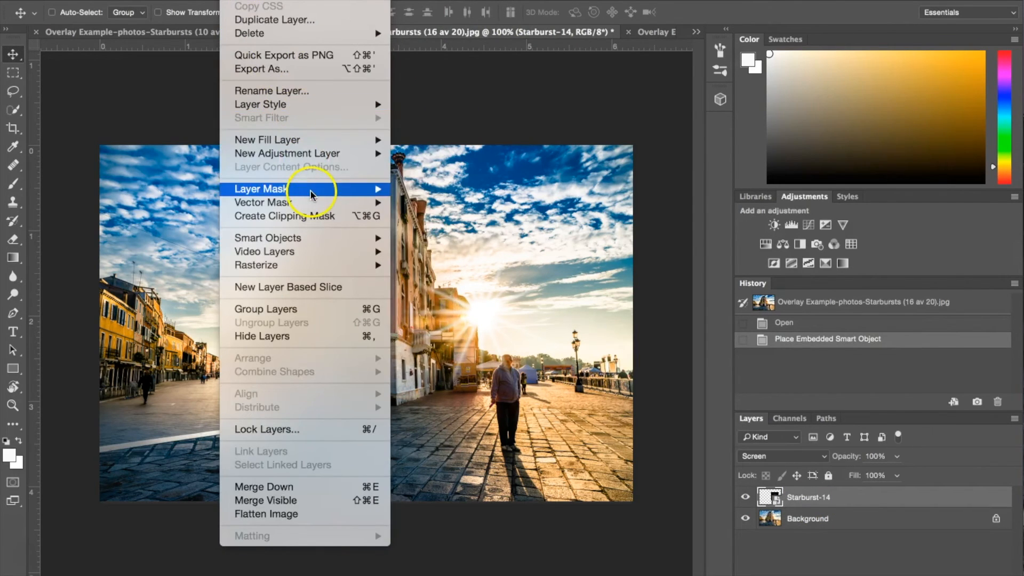
mouse_move(285, 152)
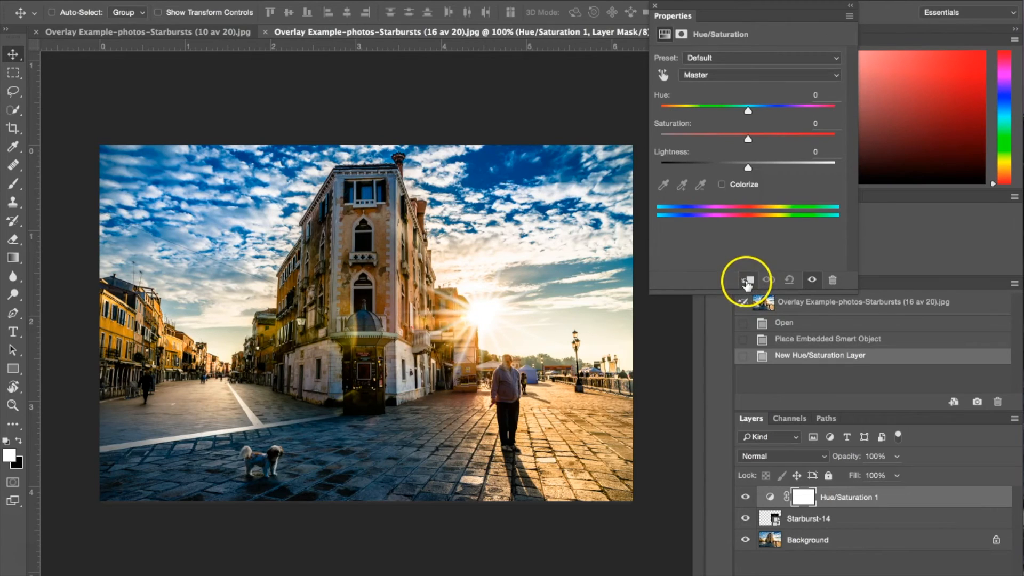
left_click(748, 279)
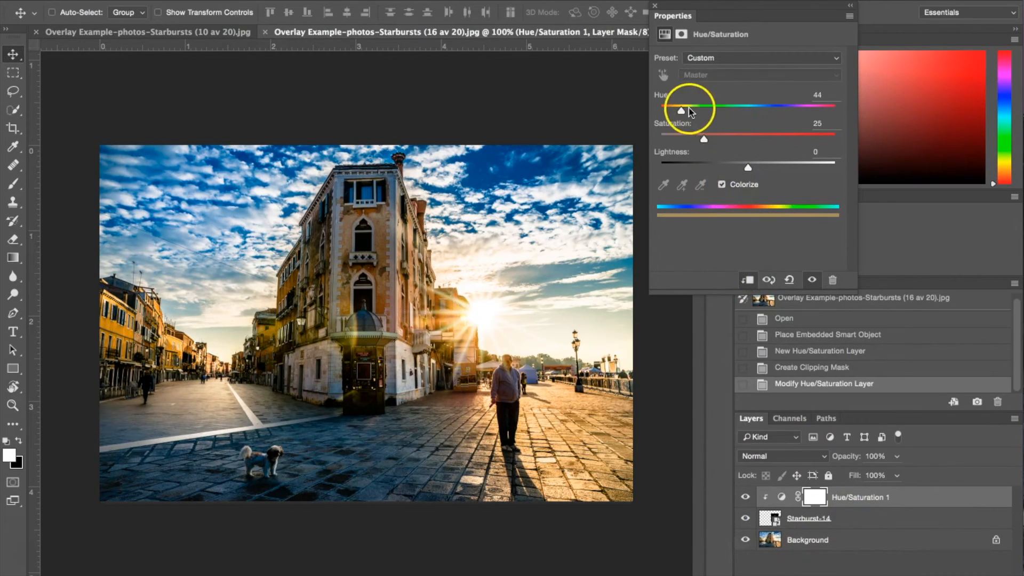
left_click_drag(681, 106, 815, 106)
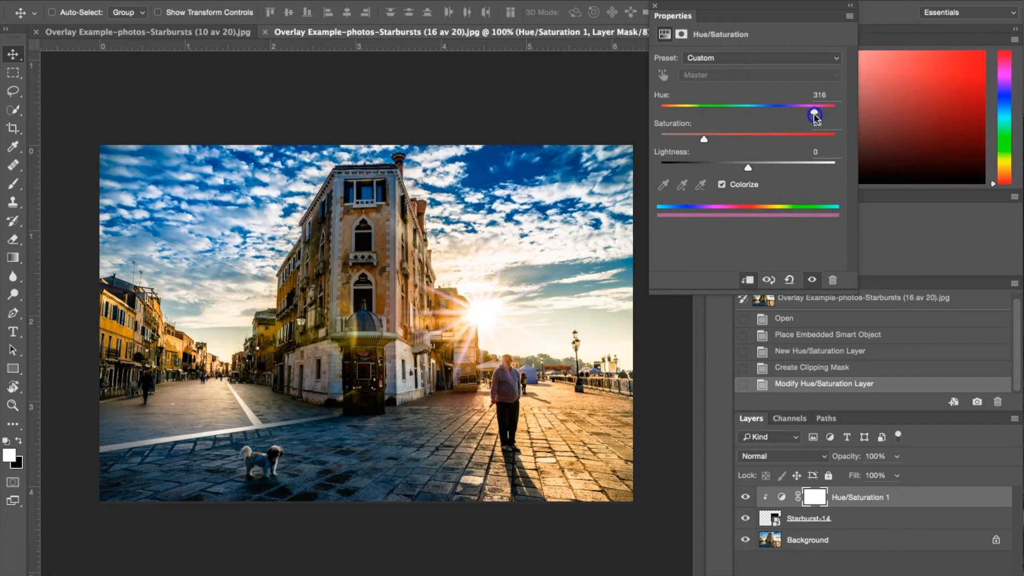
left_click_drag(814, 112, 726, 112)
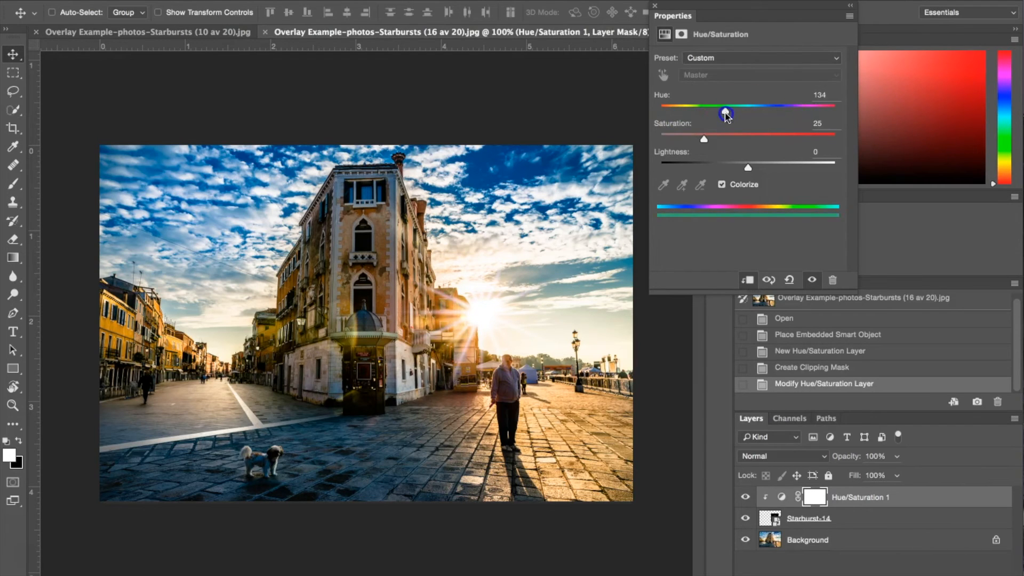
left_click_drag(726, 107, 685, 107)
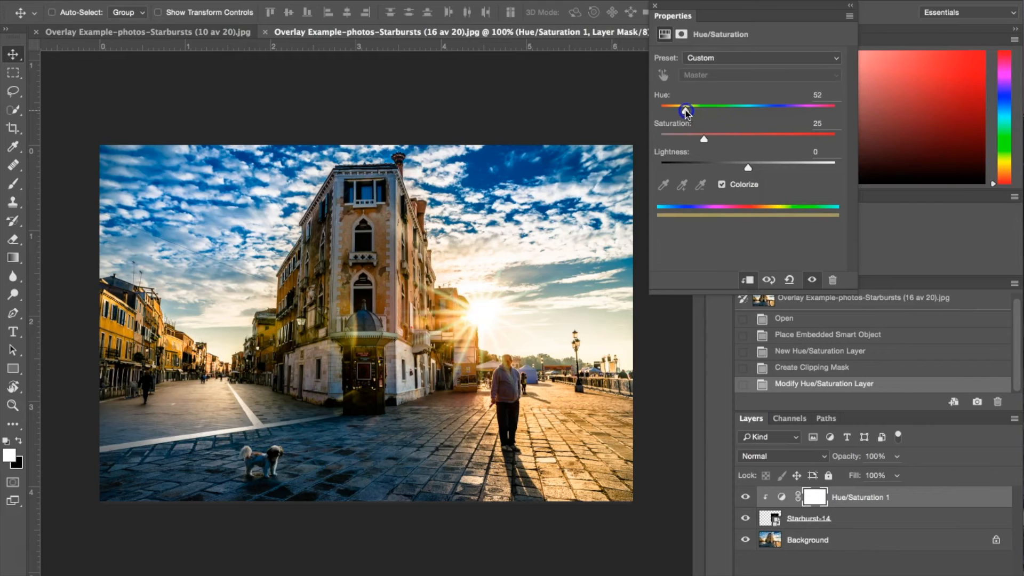
left_click_drag(687, 106, 685, 106)
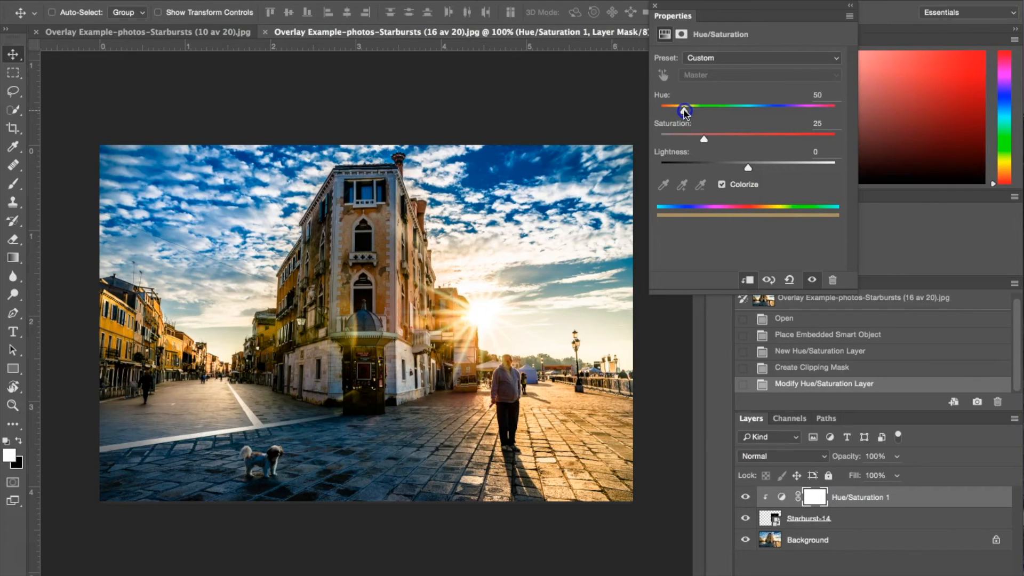
mouse_move(708, 142)
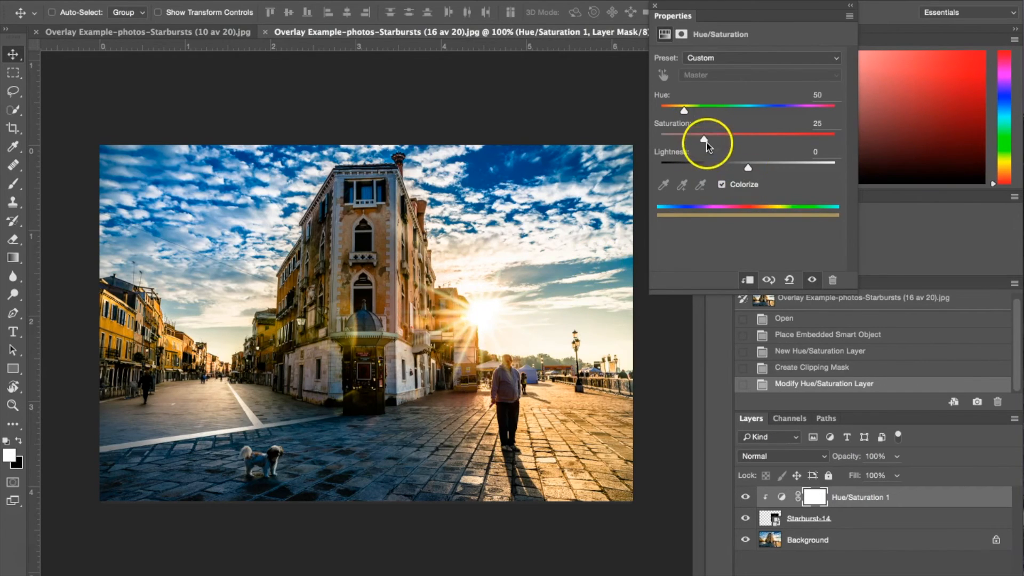
left_click_drag(704, 140, 727, 147)
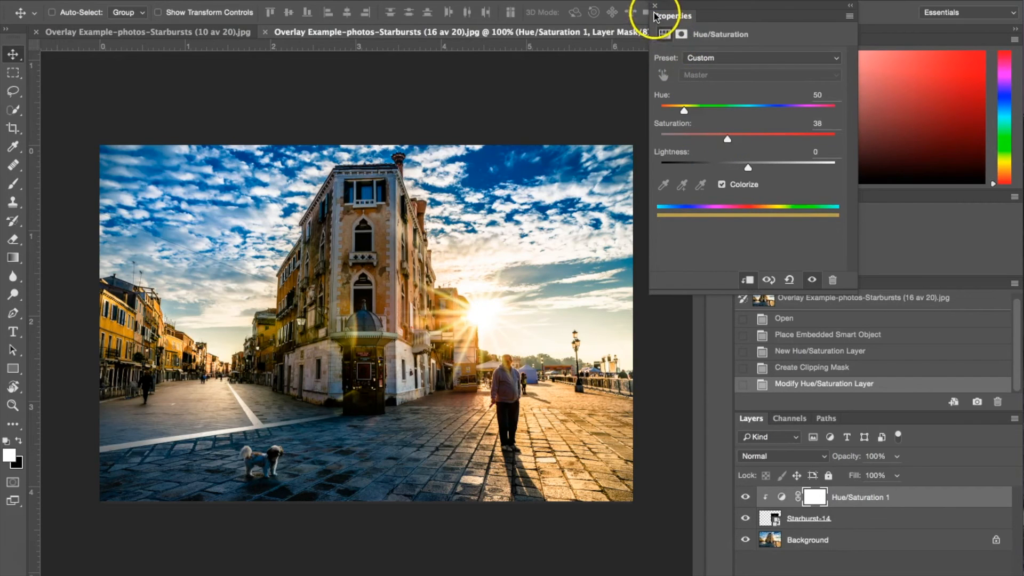
left_click(654, 7)
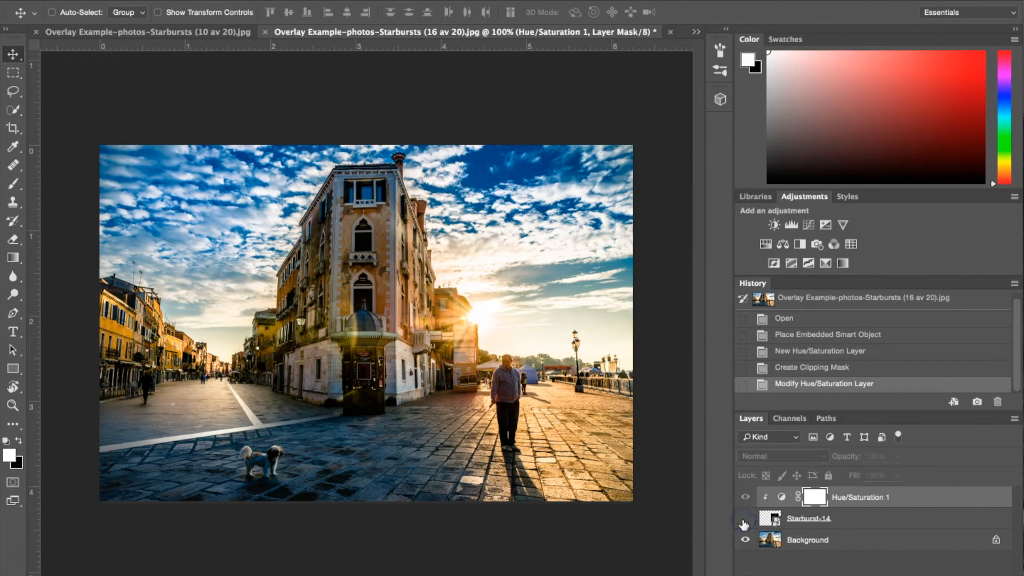
left_click(744, 519)
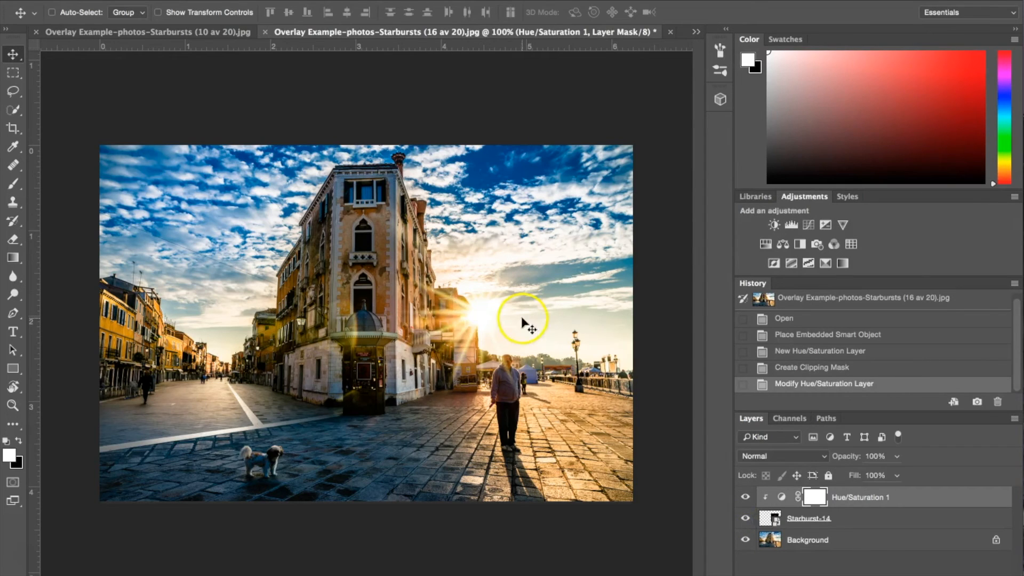
left_click(810, 518)
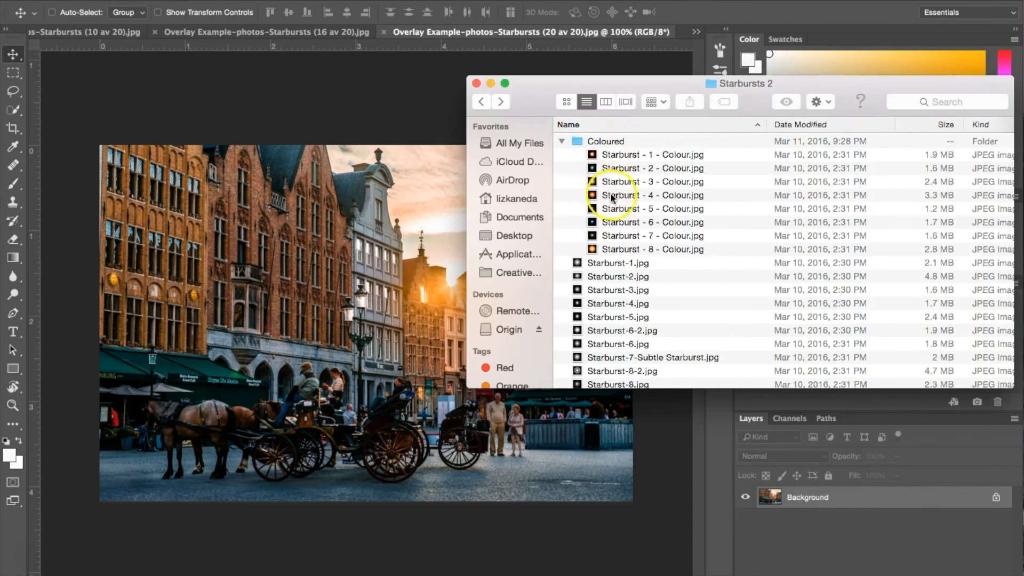
mouse_move(593, 209)
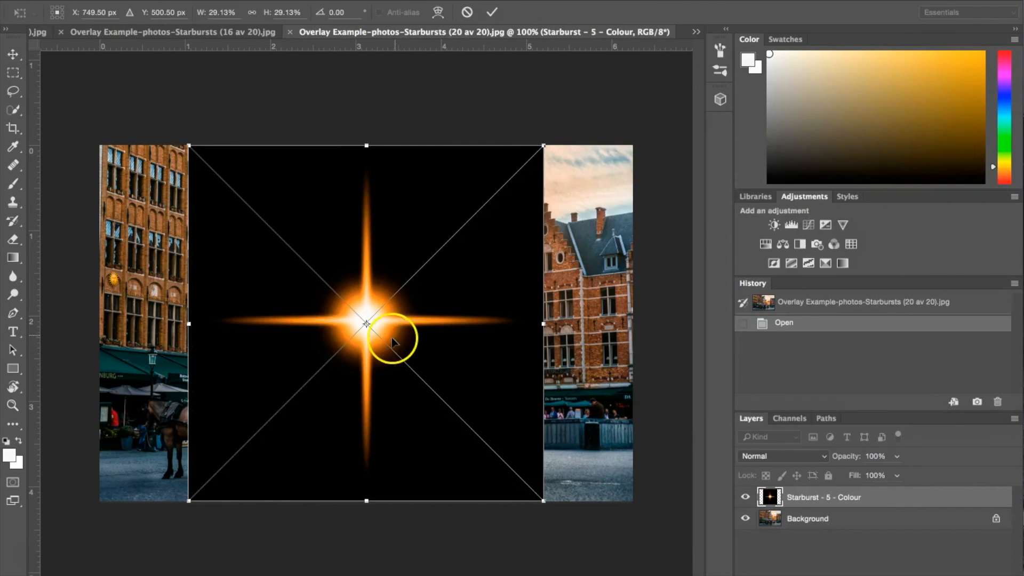
mouse_move(320, 320)
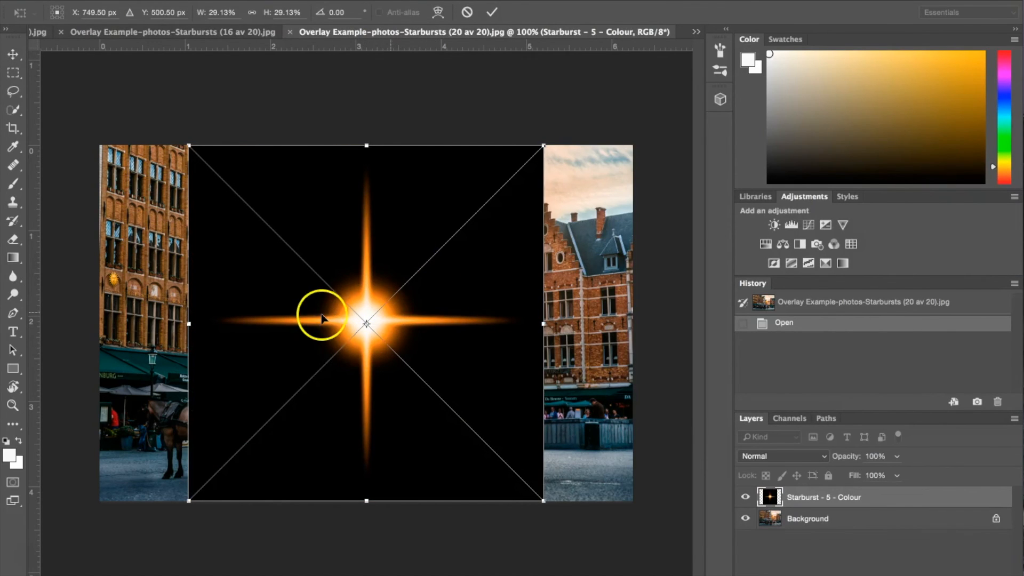
mouse_move(357, 281)
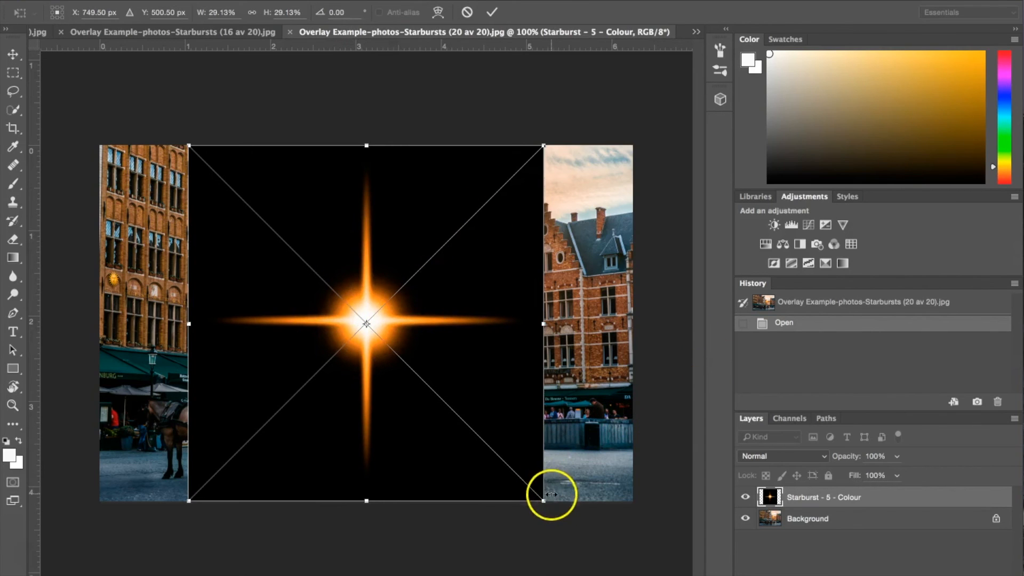
Scale the orange starburst to about 19%, rotate it roughly -22° and move it over the sun.
left_click_drag(543, 501, 405, 379)
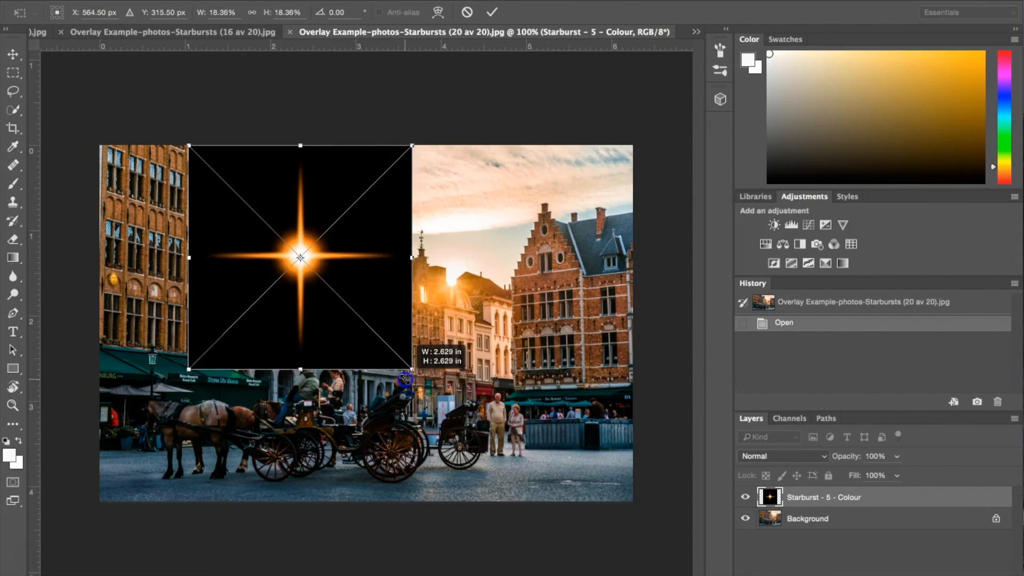
left_click_drag(411, 375, 420, 388)
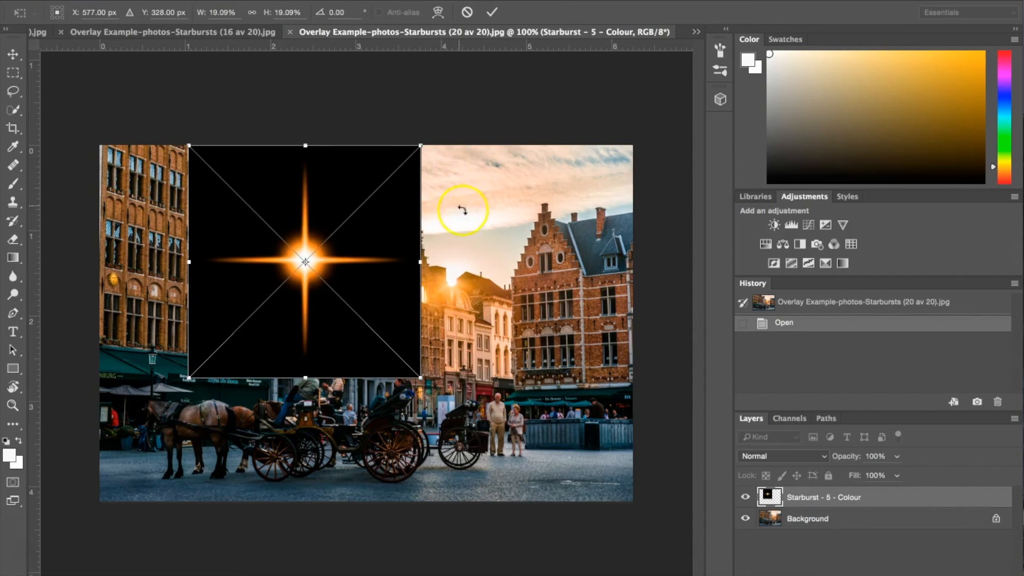
mouse_move(466, 228)
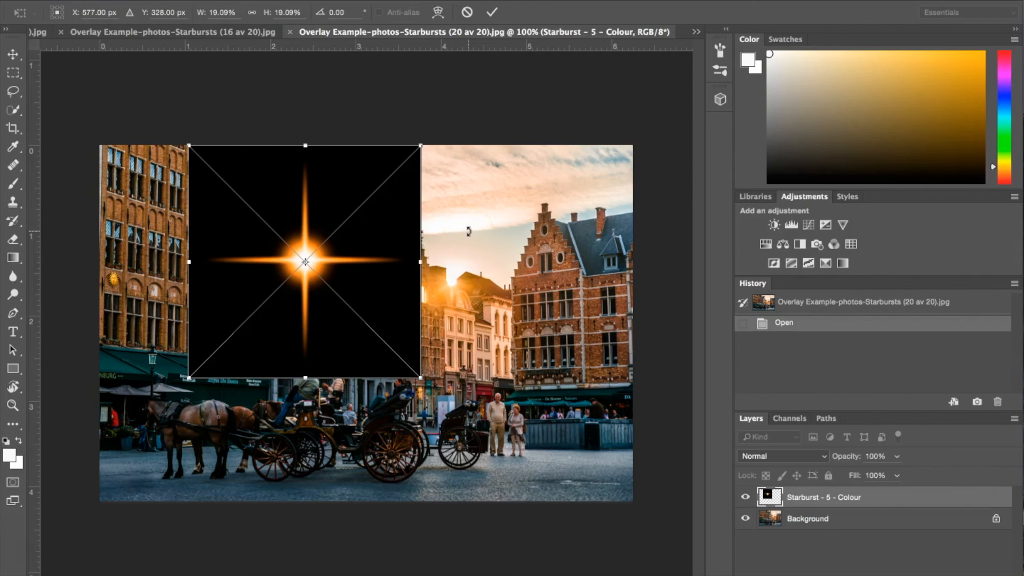
left_click_drag(419, 147, 385, 118)
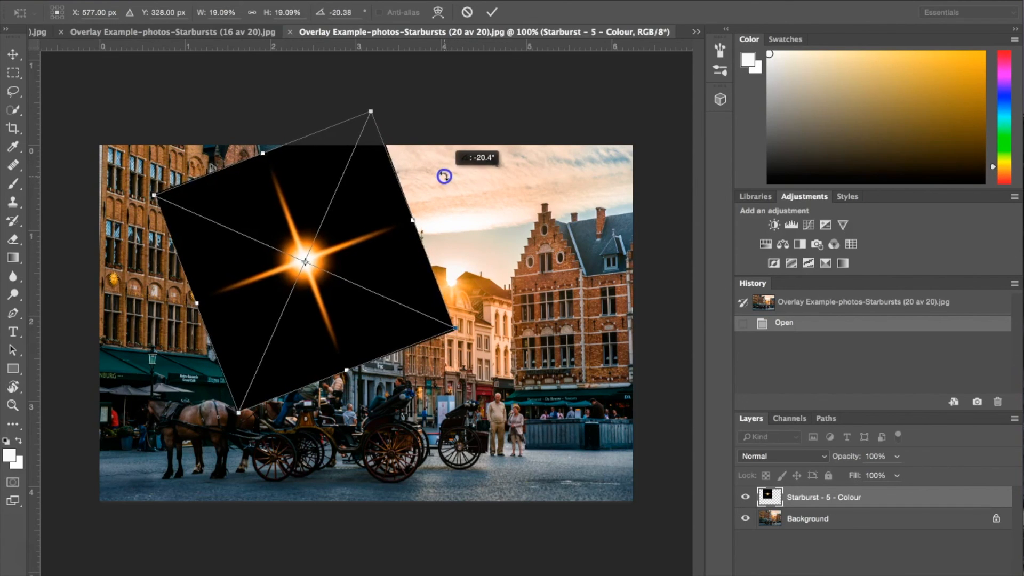
left_click_drag(305, 262, 452, 272)
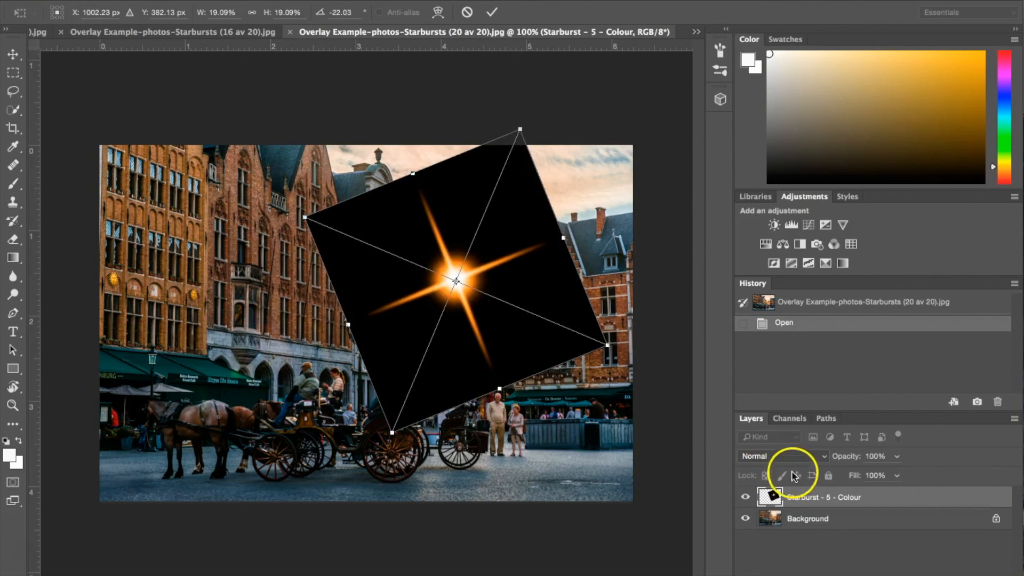
Blend the Starburst 5 Colour layer in Screen mode so only its orange rays show.
left_click(781, 456)
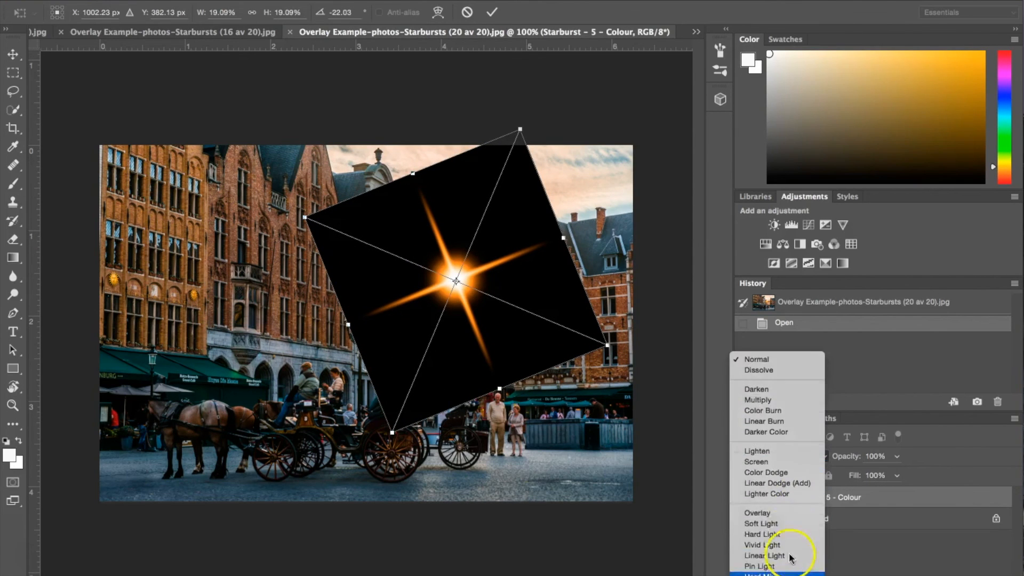
left_click(756, 461)
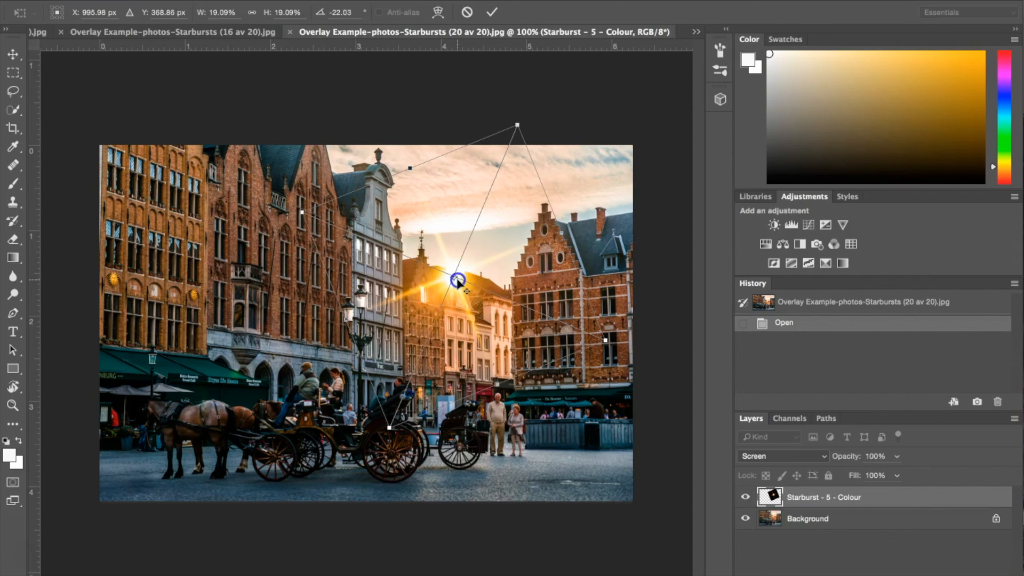
mouse_move(646, 418)
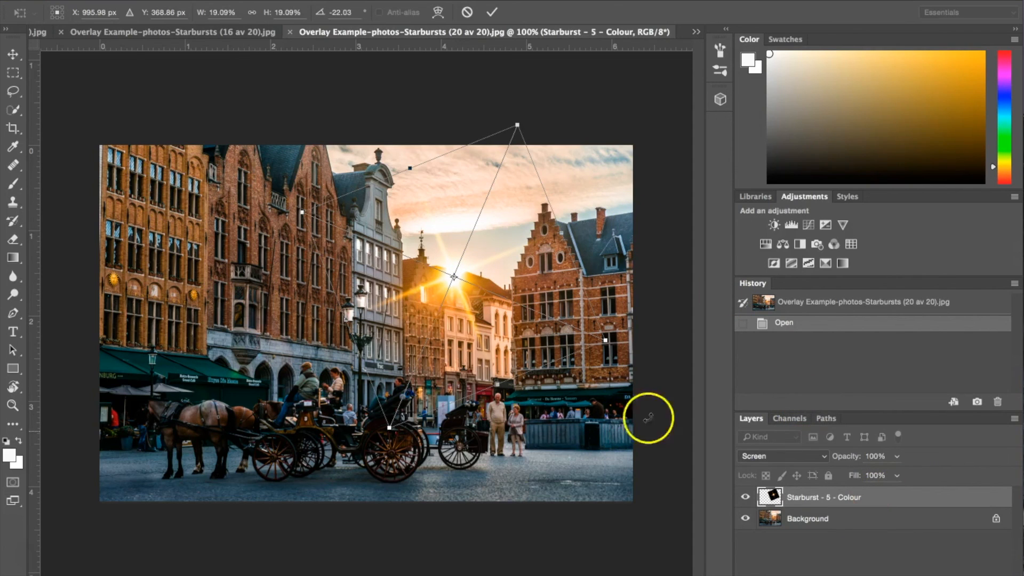
Lower the Starburst 5 Colour layer's opacity to about 89%.
left_click(895, 456)
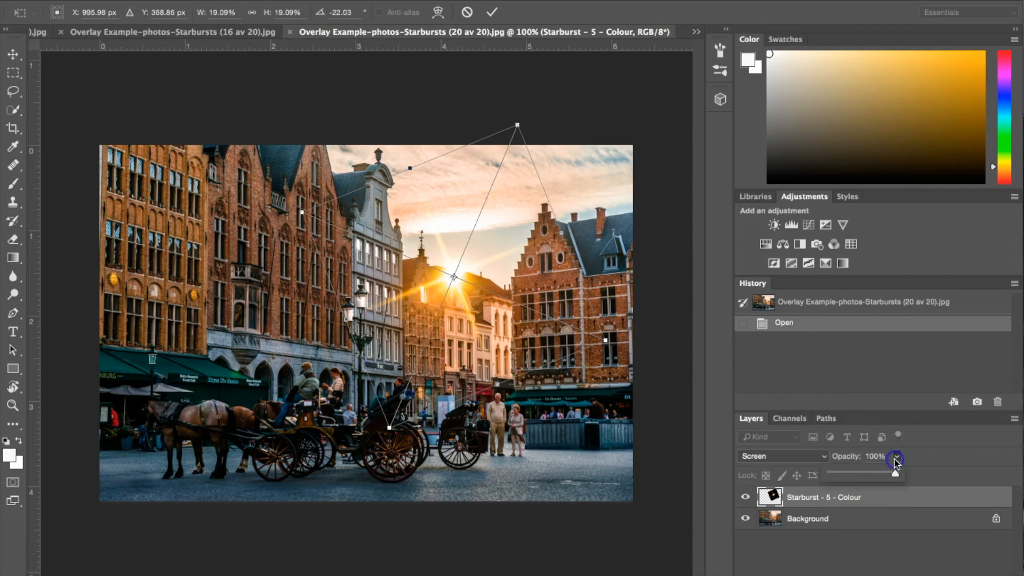
left_click_drag(898, 475, 888, 476)
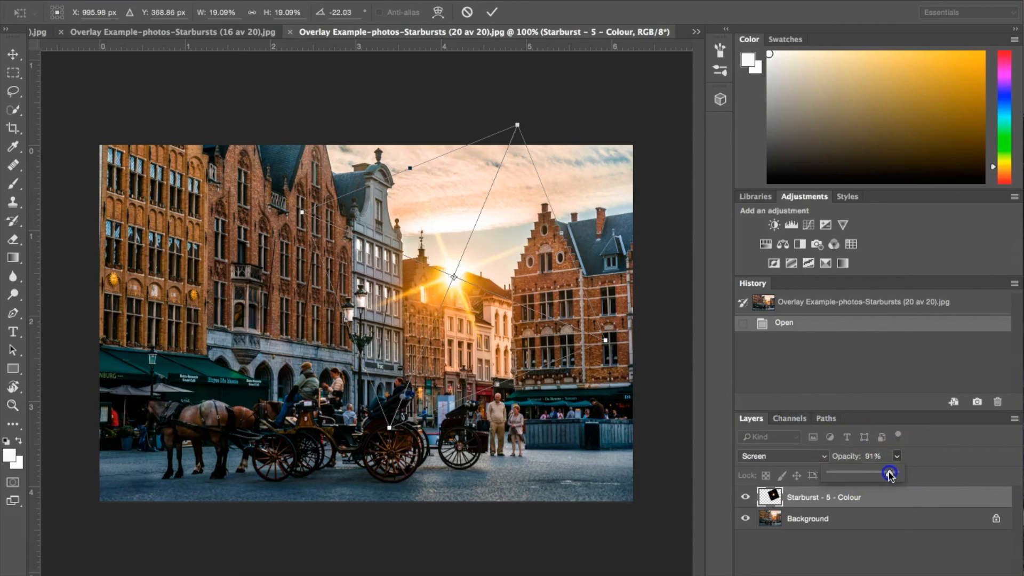
left_click_drag(888, 472, 880, 474)
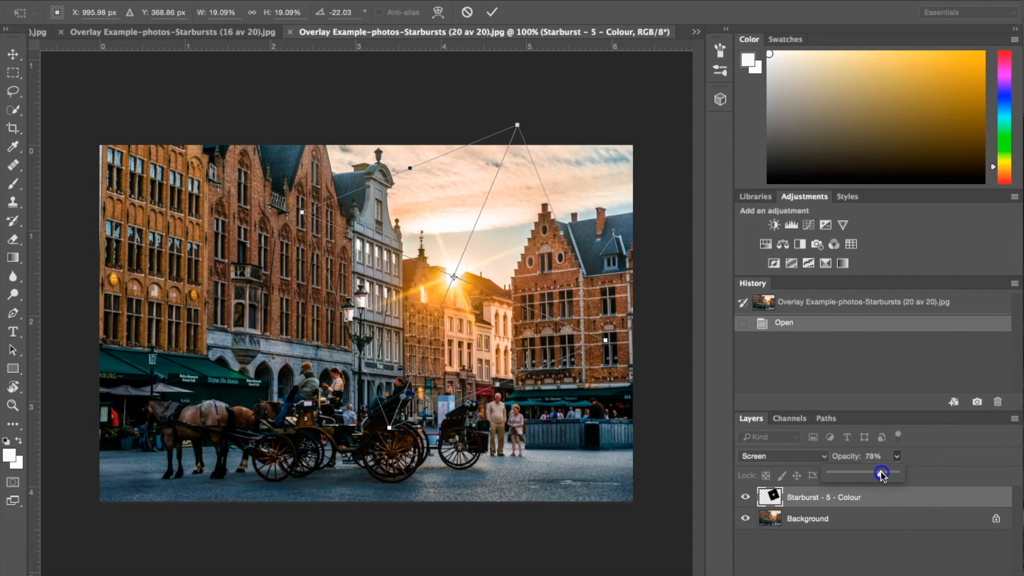
left_click_drag(881, 472, 935, 465)
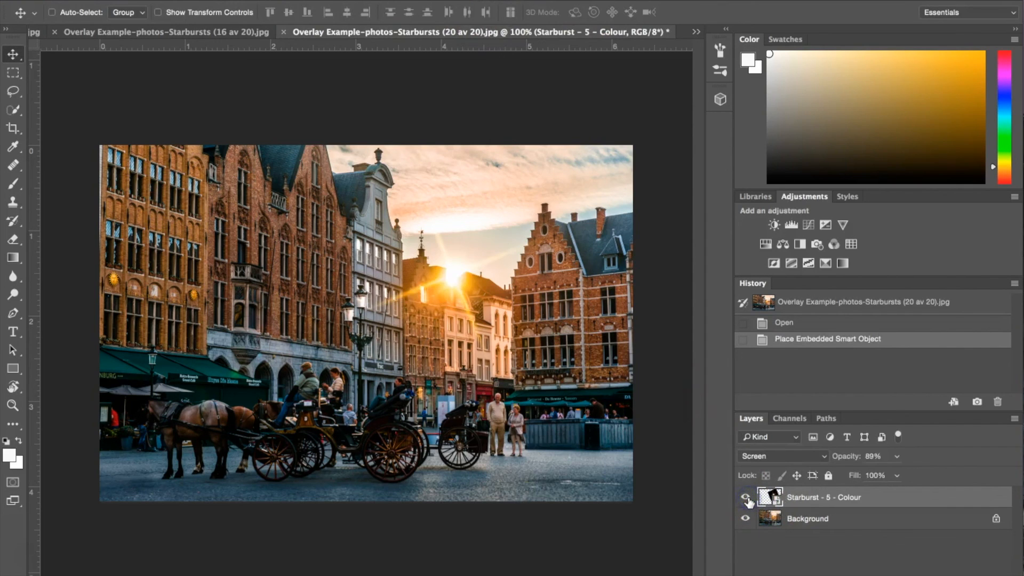
mouse_move(748, 499)
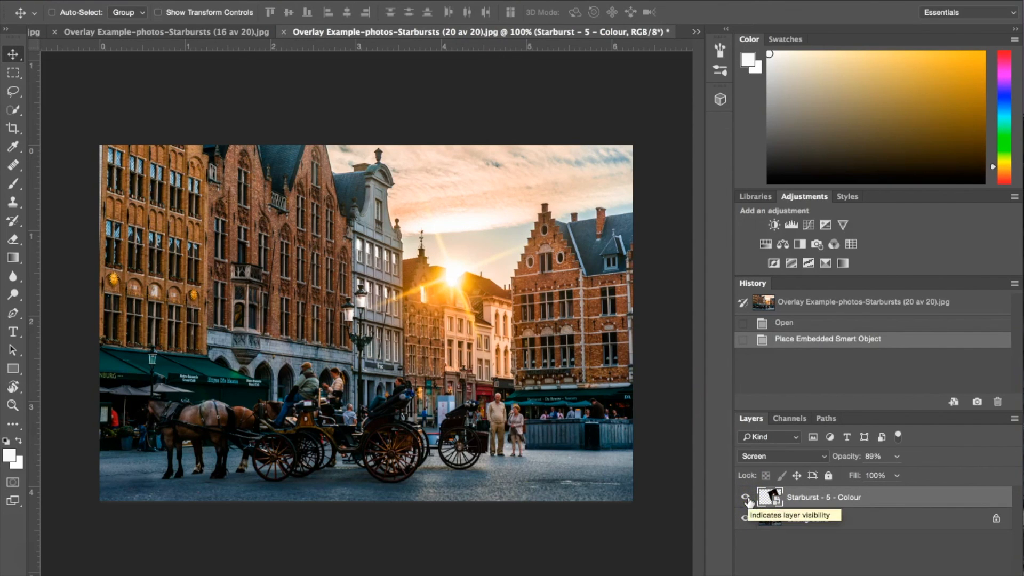